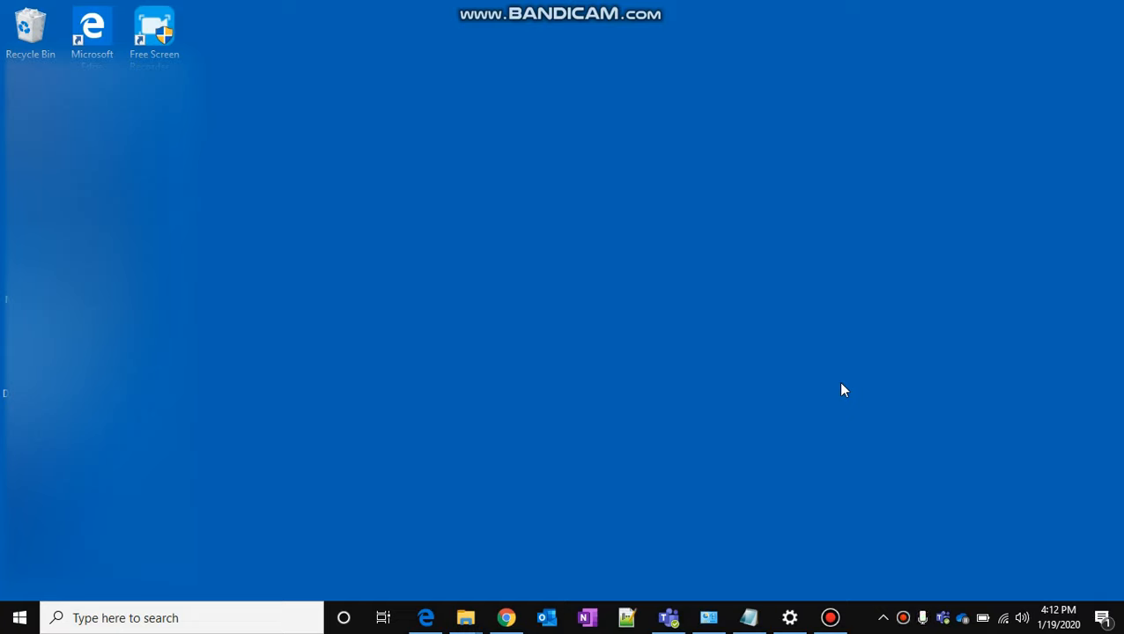
pyautogui.moveTo(804, 543)
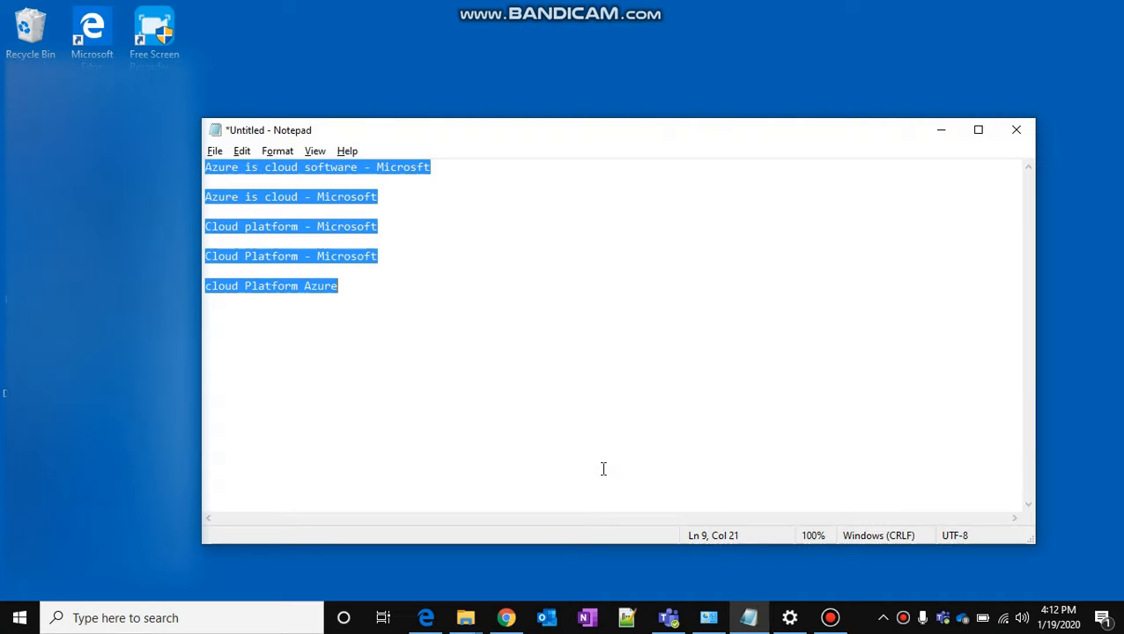
# Step: Write 'What is Azure?' and the answer 'Azure is cloud provided by MIcrosoft' over the old notes
pyautogui.write('What is Az')
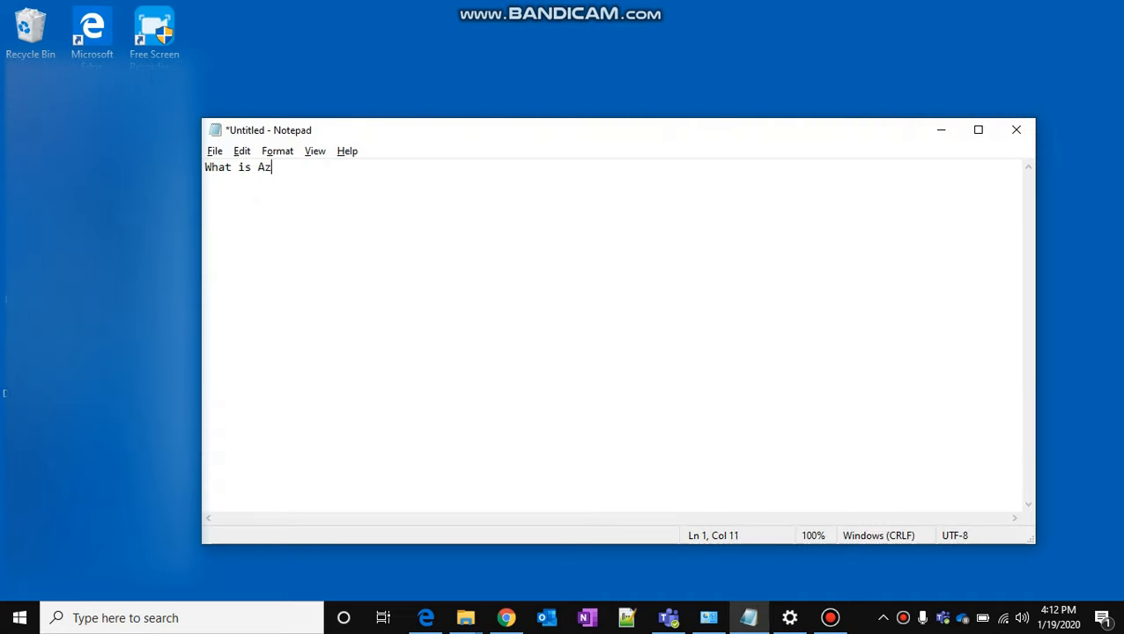
pyautogui.write('ure?')
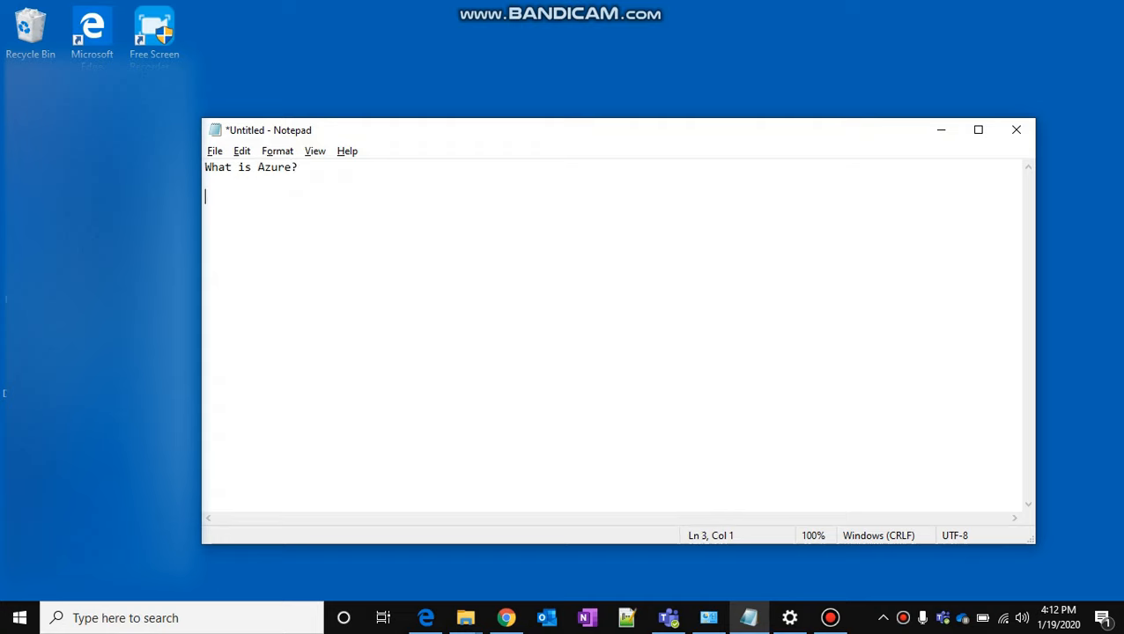
pyautogui.write('Azure')
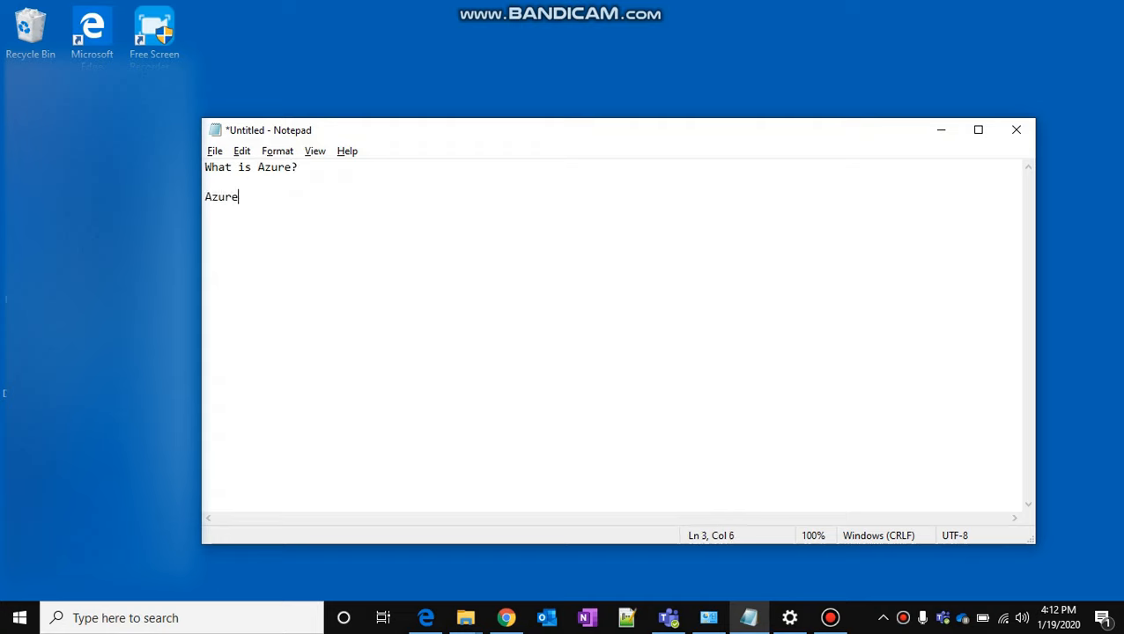
pyautogui.write('is cloud')
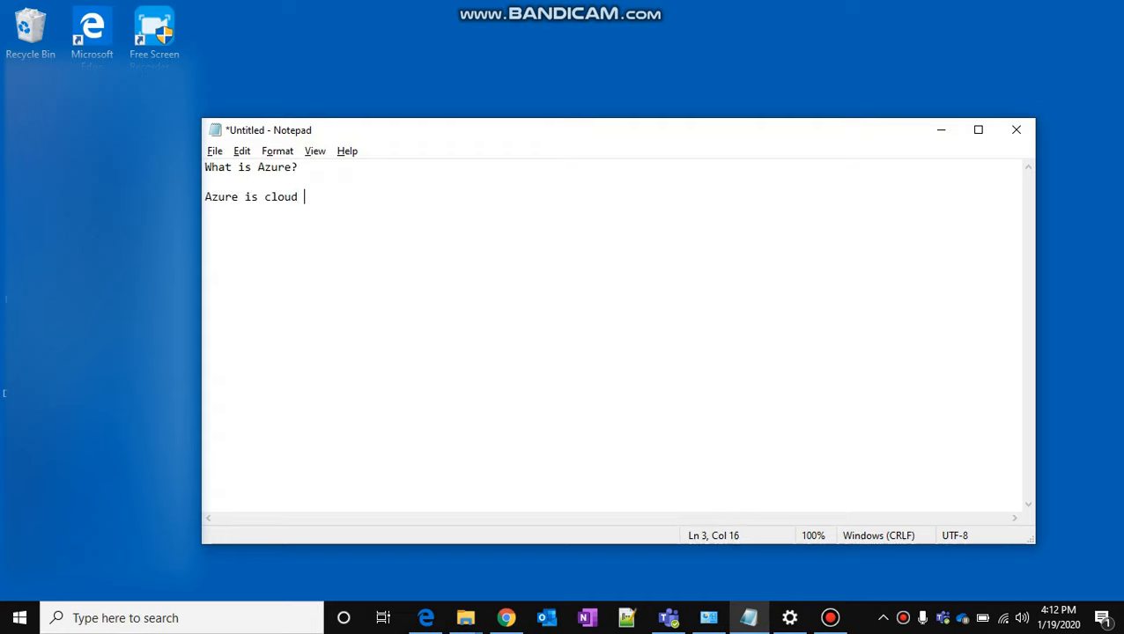
pyautogui.write('provided by')
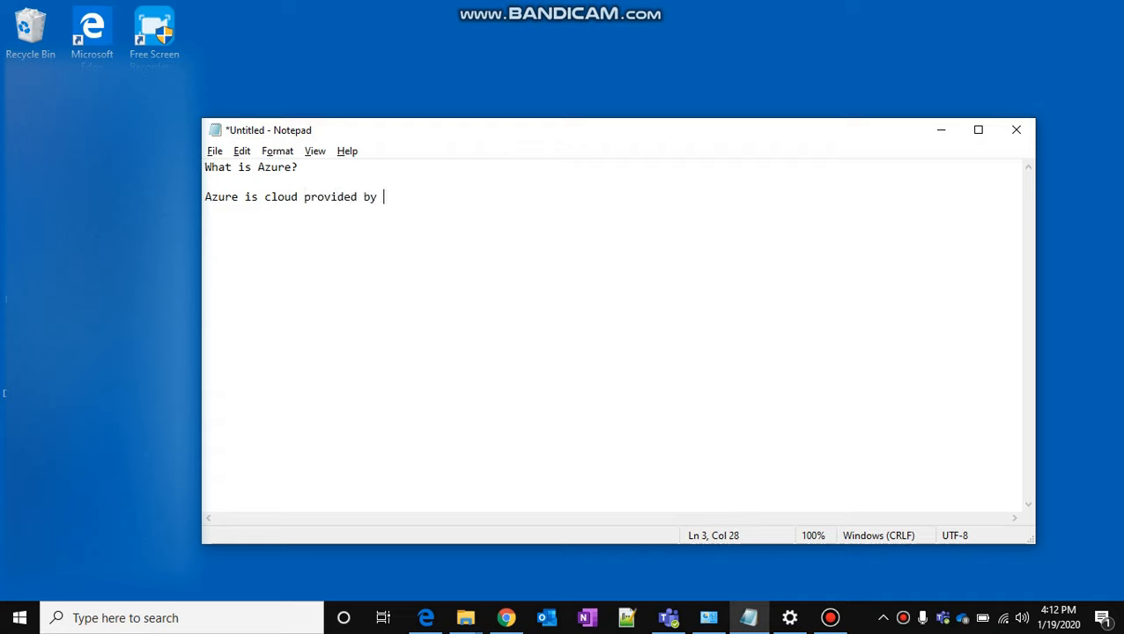
pyautogui.write('MIcrosoft')
pyautogui.write('CLoud')
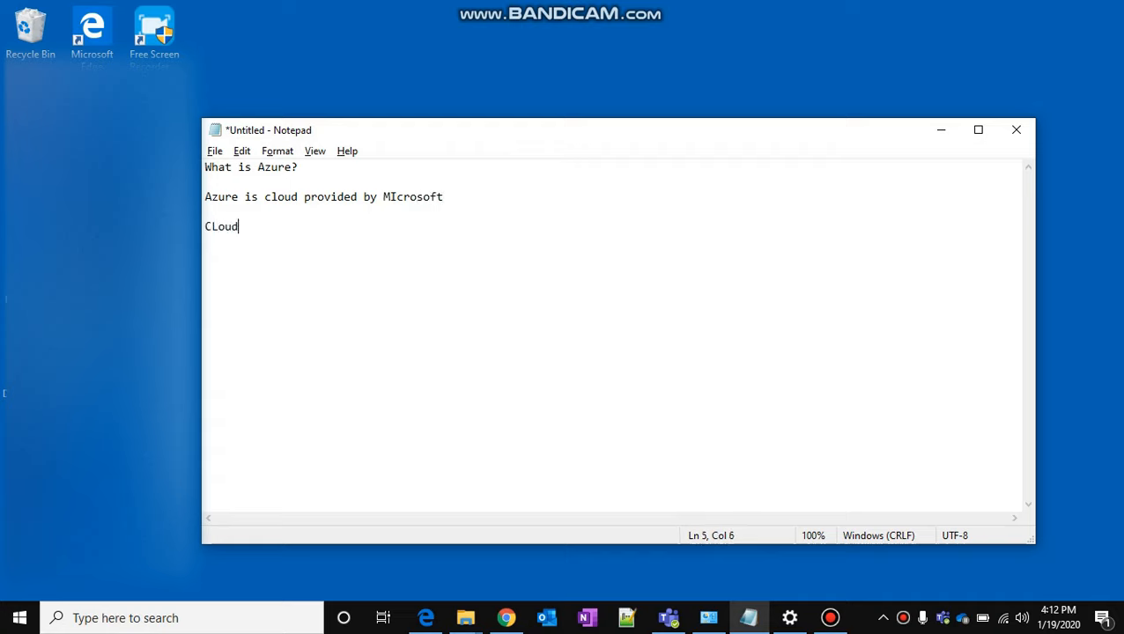
pyautogui.write('?')
pyautogui.press('enter')
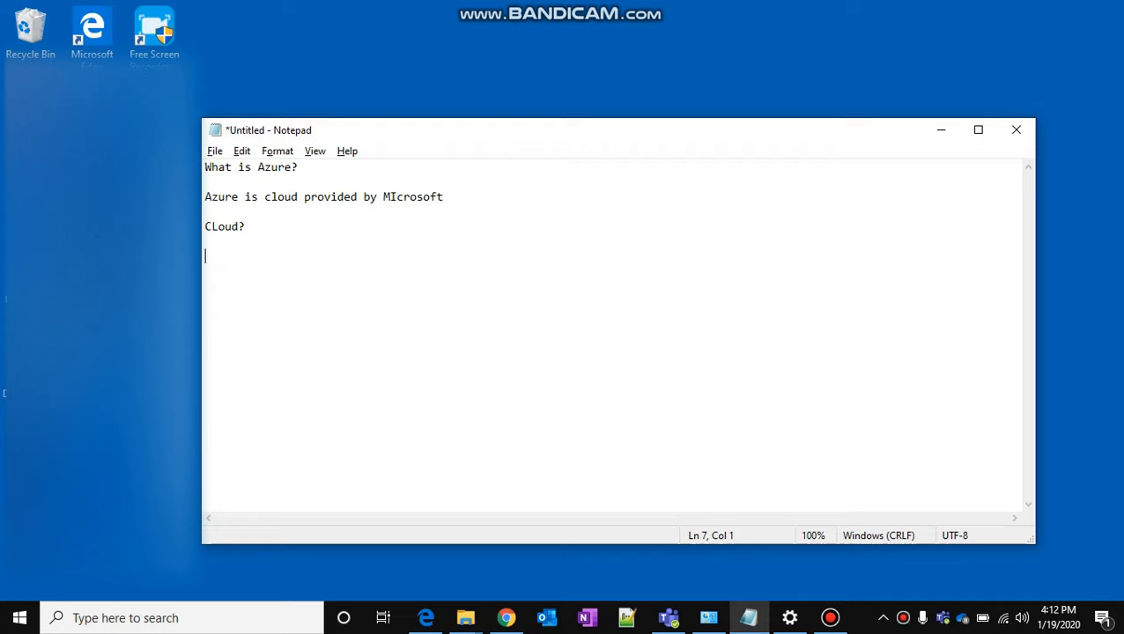
# Step: Add the line 'ABC bank web app that uses SQL DB' and move to a fresh line
pyautogui.write('ABC com')
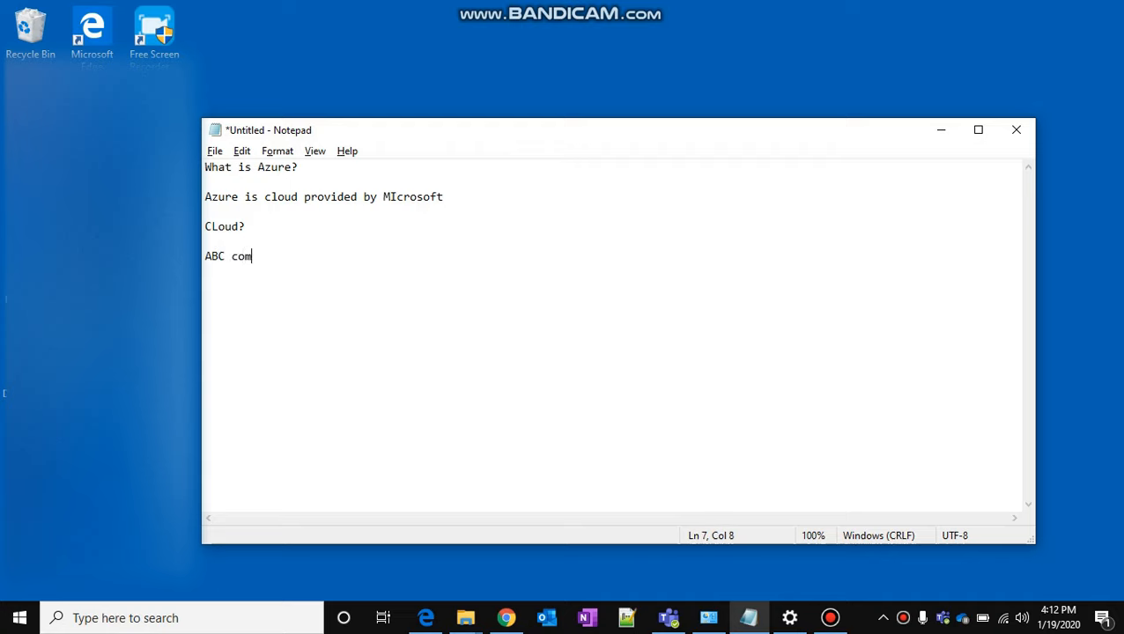
pyautogui.write('bank web app that uses SQL')
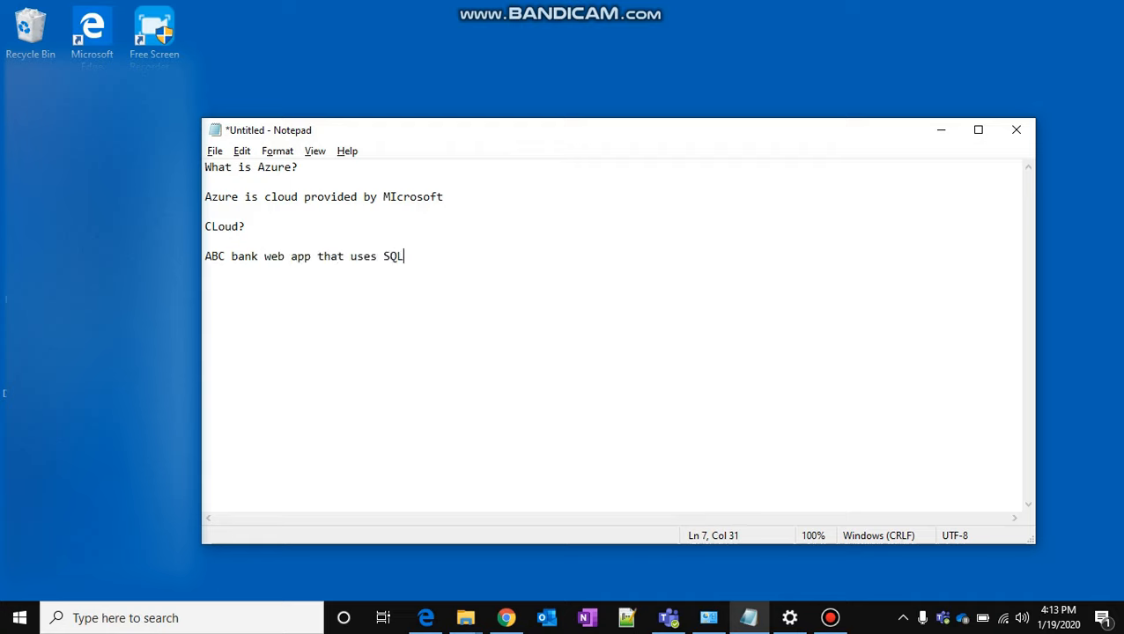
pyautogui.write('DB')
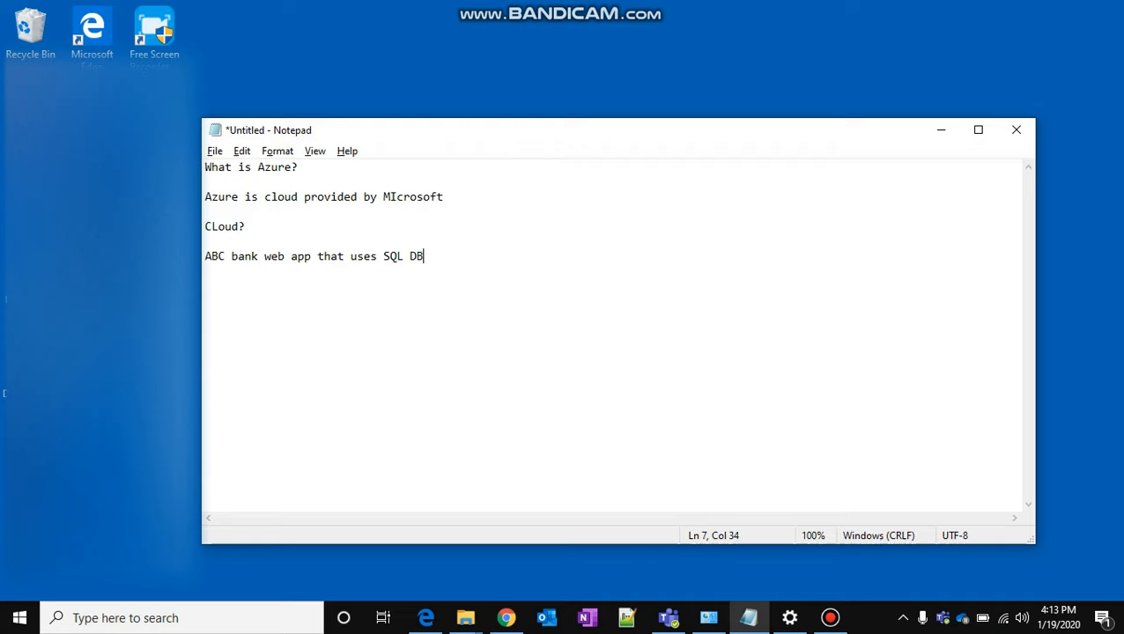
pyautogui.press('Enter')
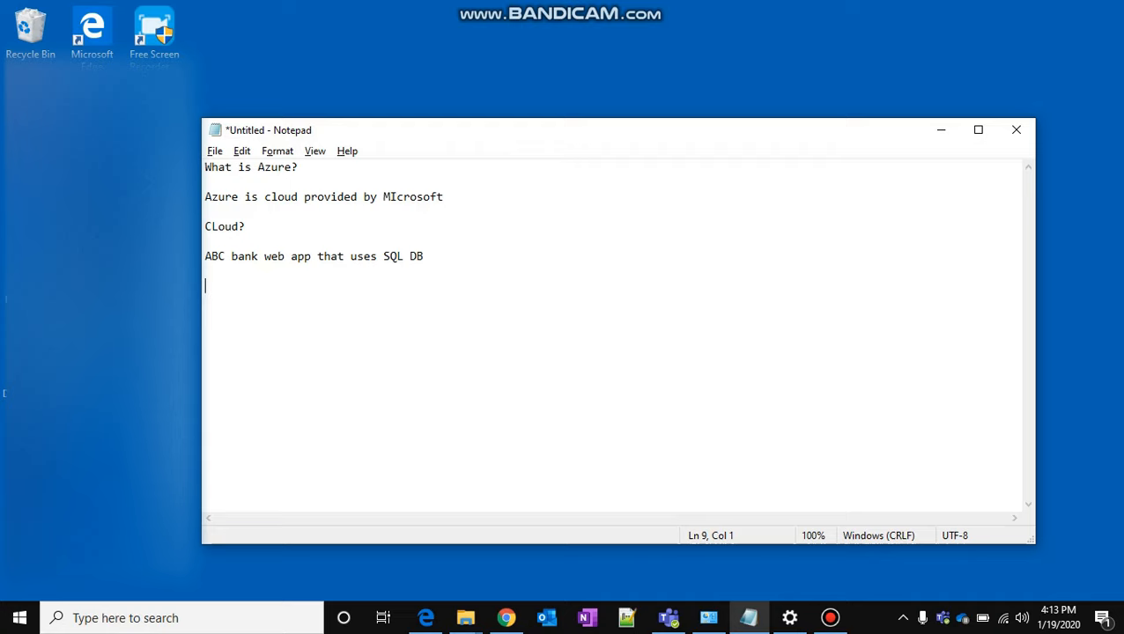
# Step: Add the line 'server - SQL DB connection web app' and move below it
pyautogui.write('server -')
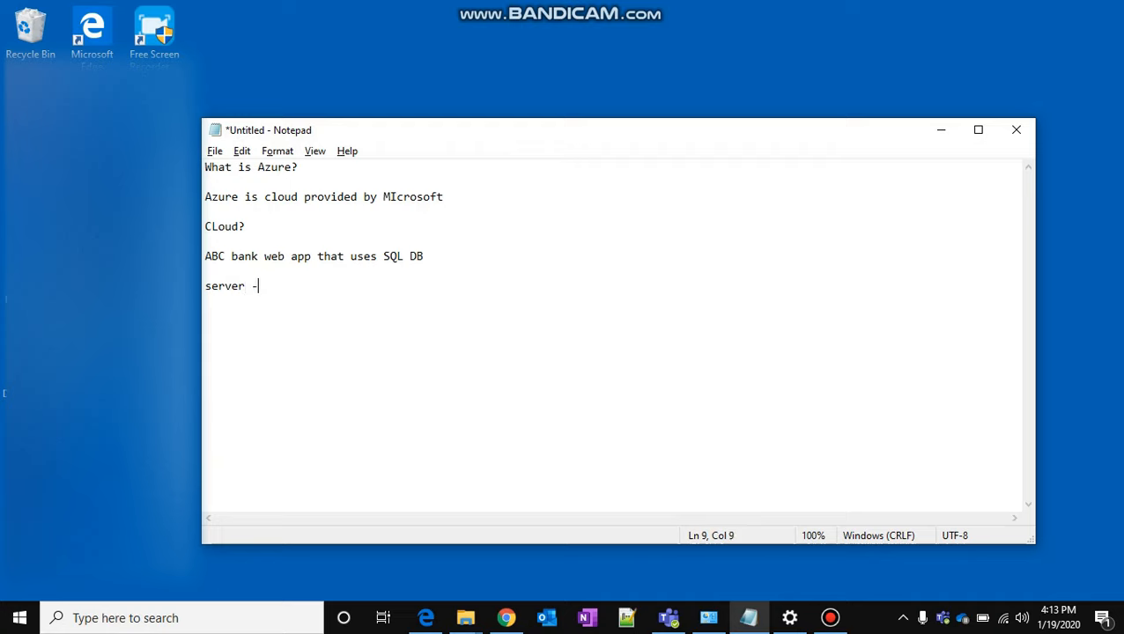
pyautogui.write('SQL D')
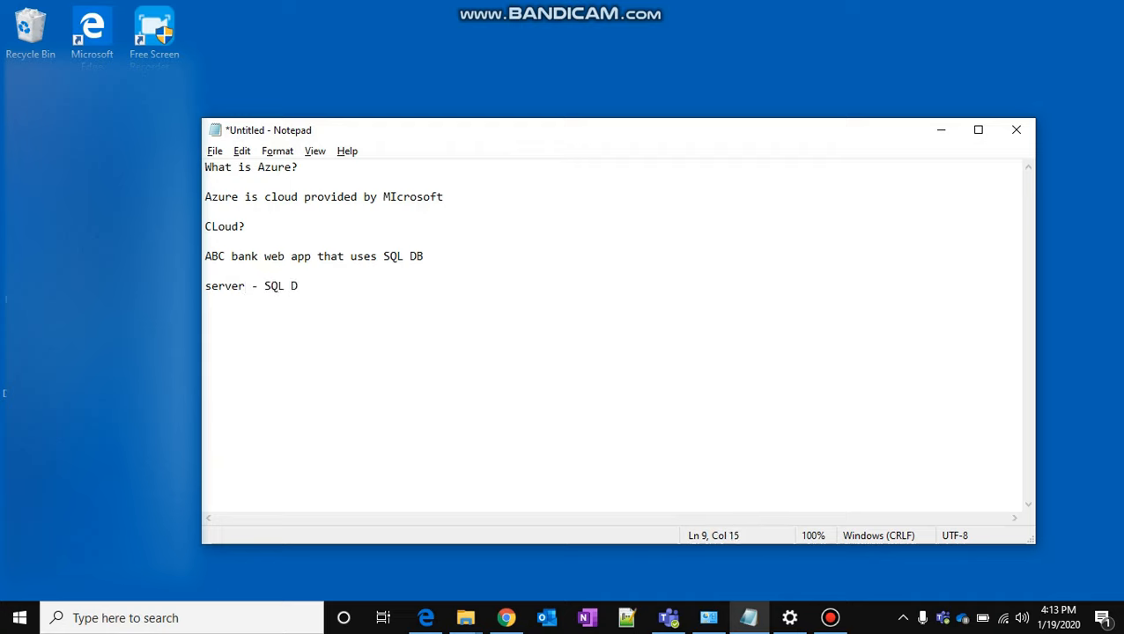
pyautogui.write('B')
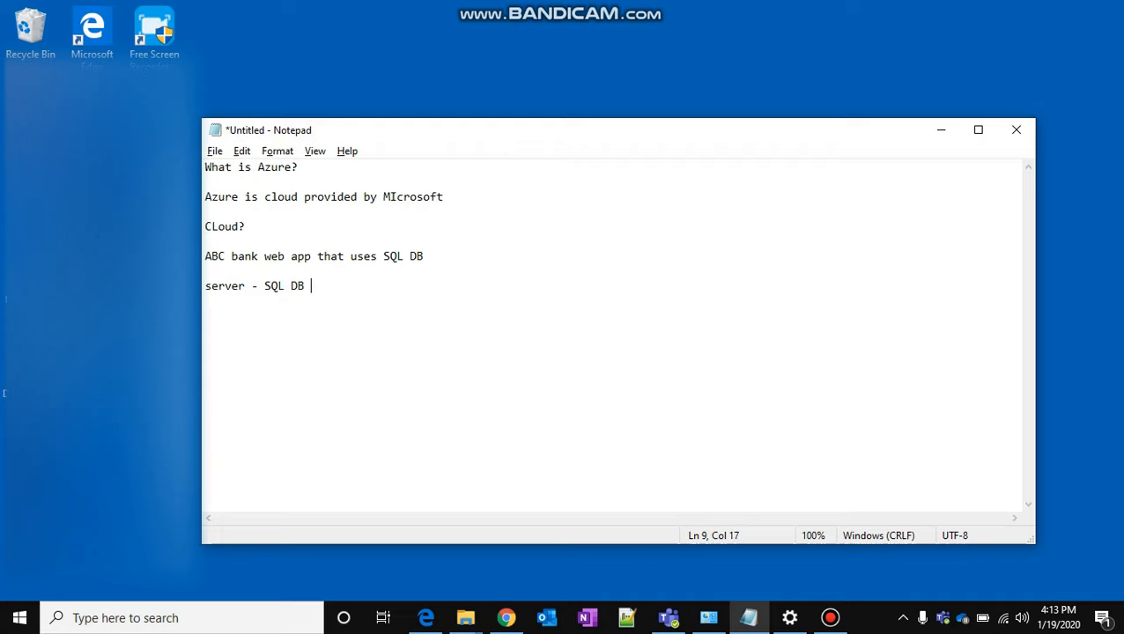
pyautogui.write('o')
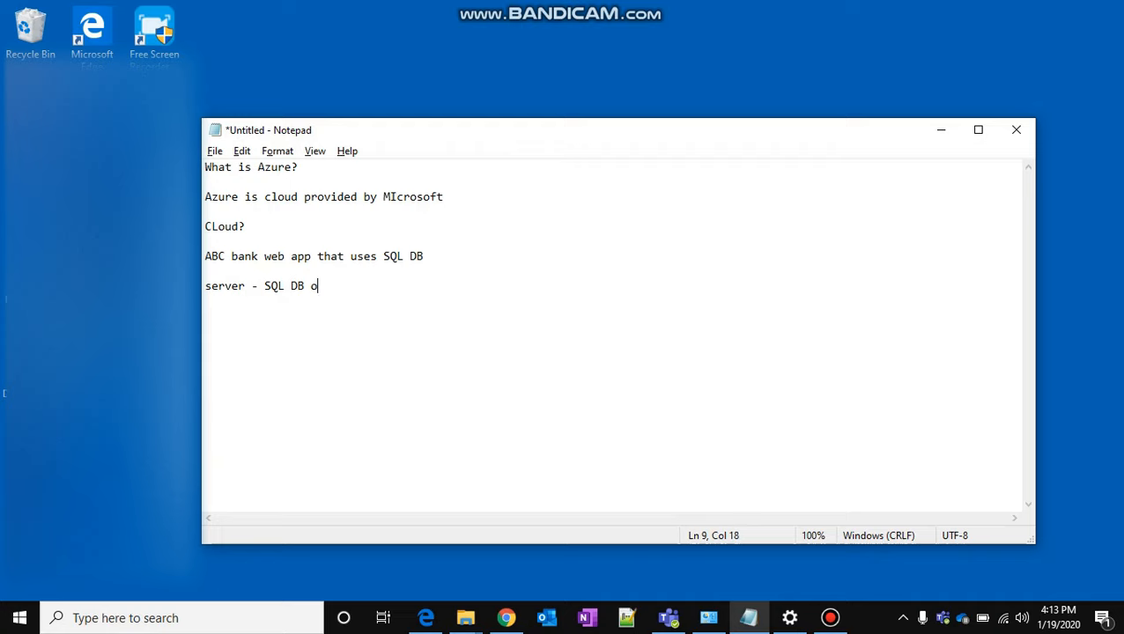
pyautogui.write('connect')
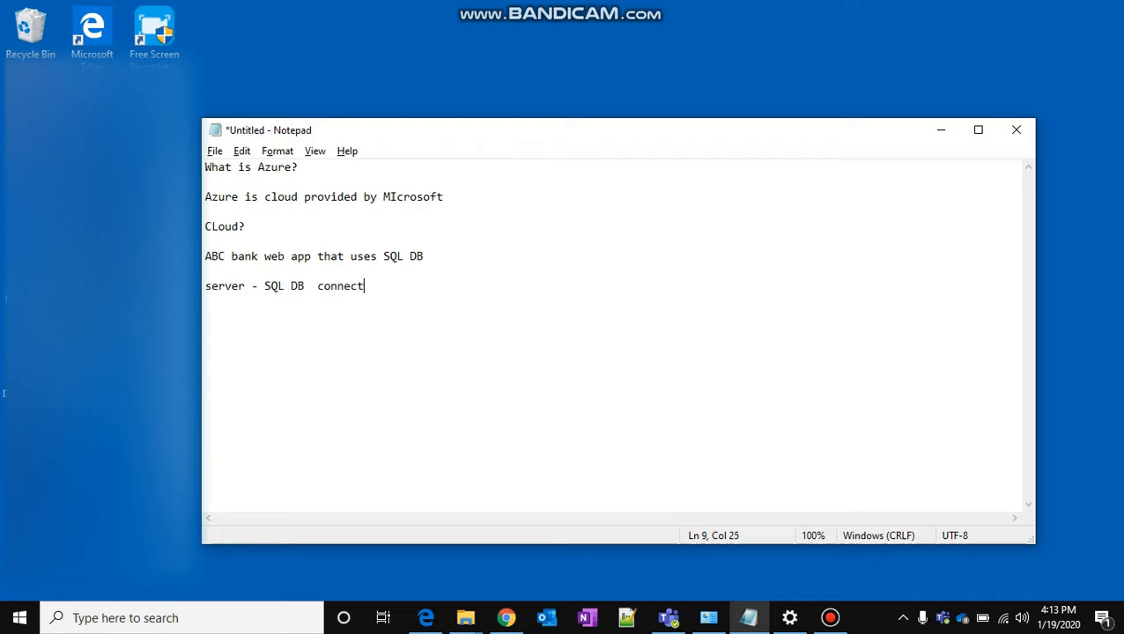
pyautogui.write('ion web app')
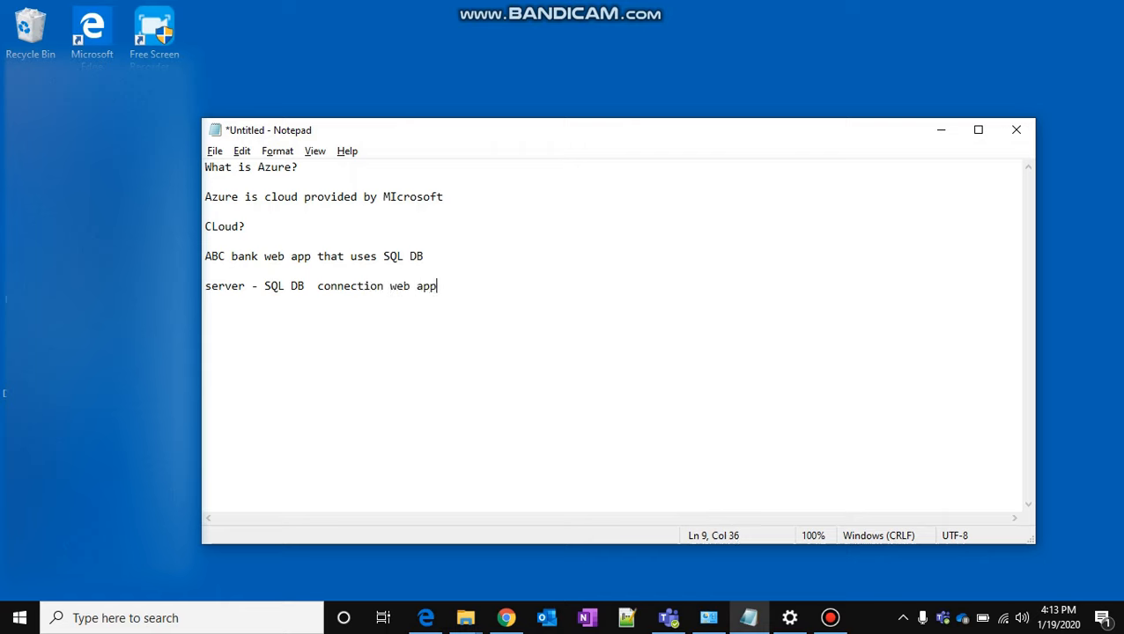
pyautogui.press('enter')
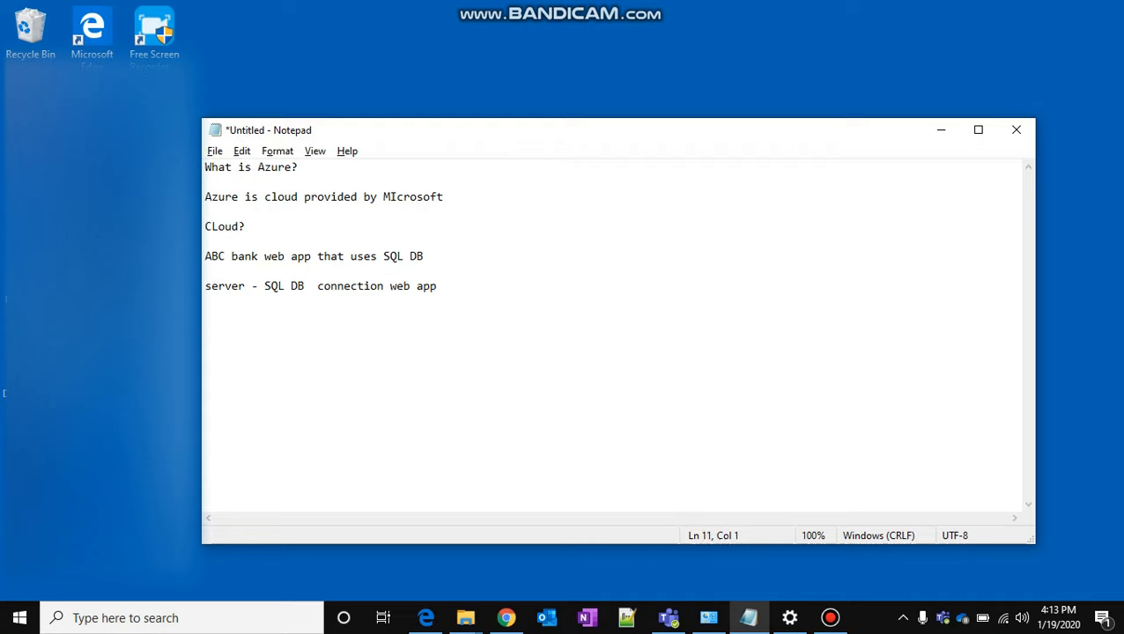
# Step: Begin the next note with 'developers,'
pyautogui.write('developer')
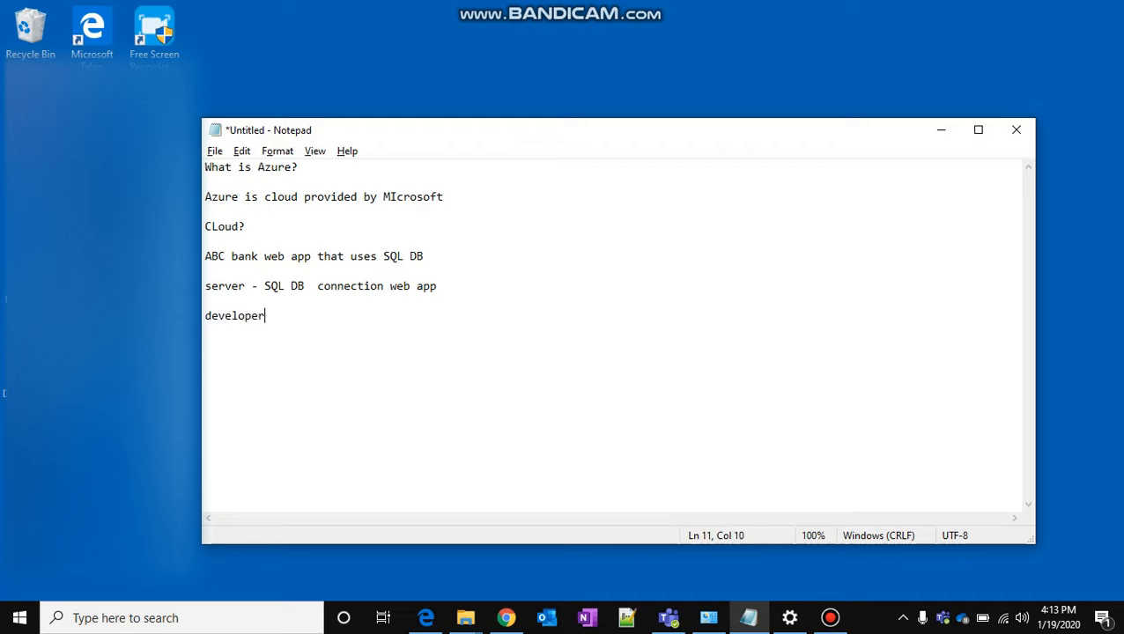
pyautogui.write('s')
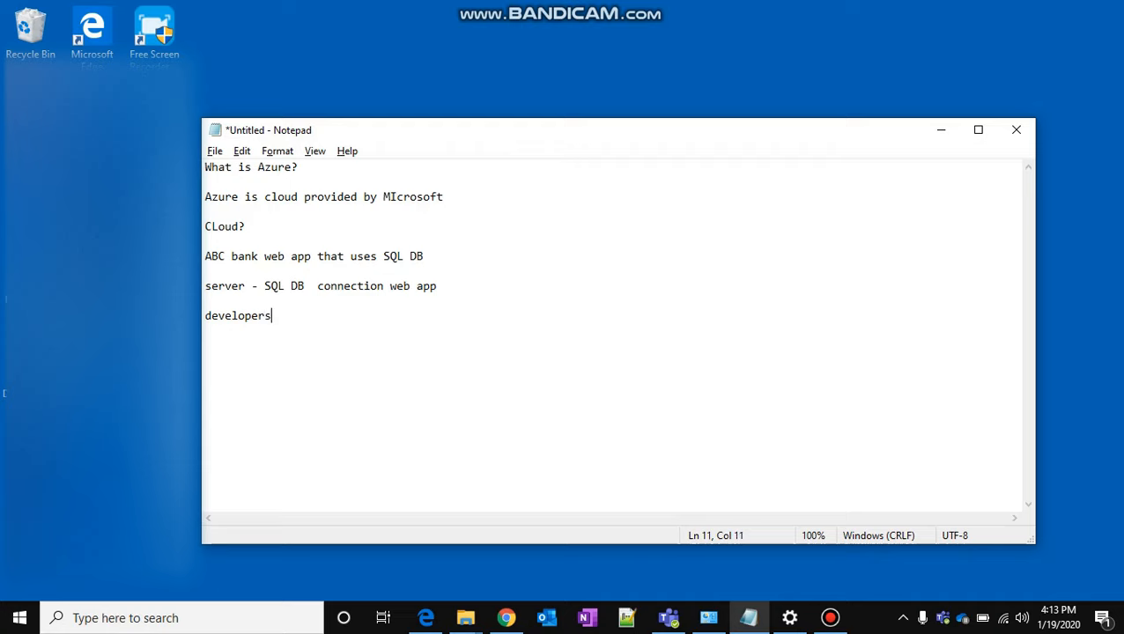
pyautogui.write(',')
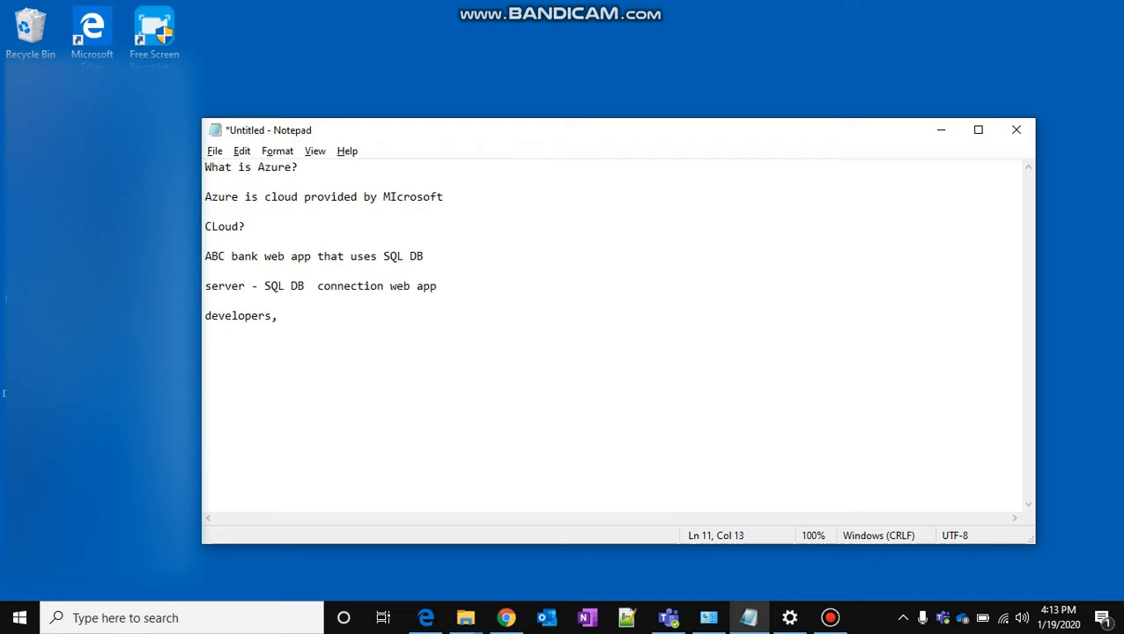
pyautogui.doubleClick(224, 286)
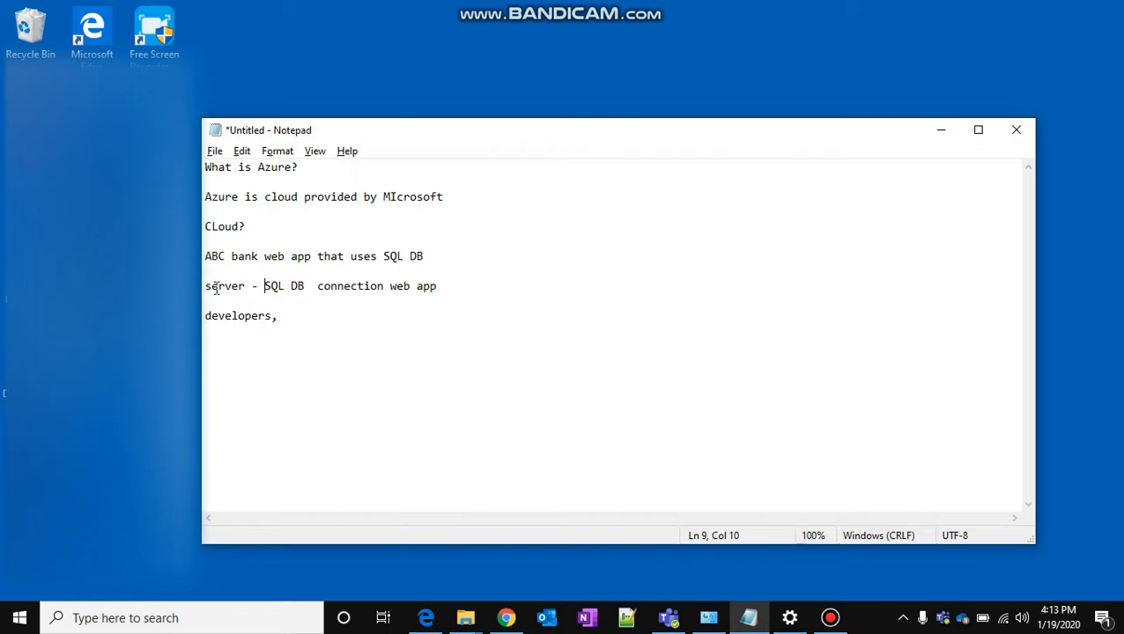
pyautogui.doubleClick(224, 285)
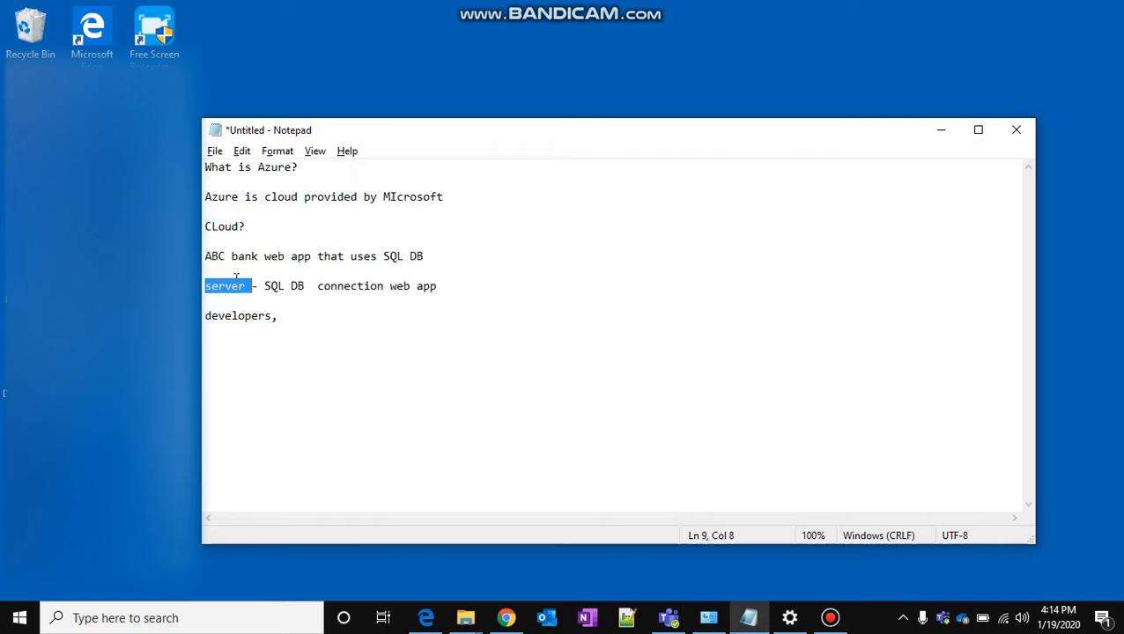
# Step: Write 'cloud ->' on the new line below the developers note
pyautogui.write('c')
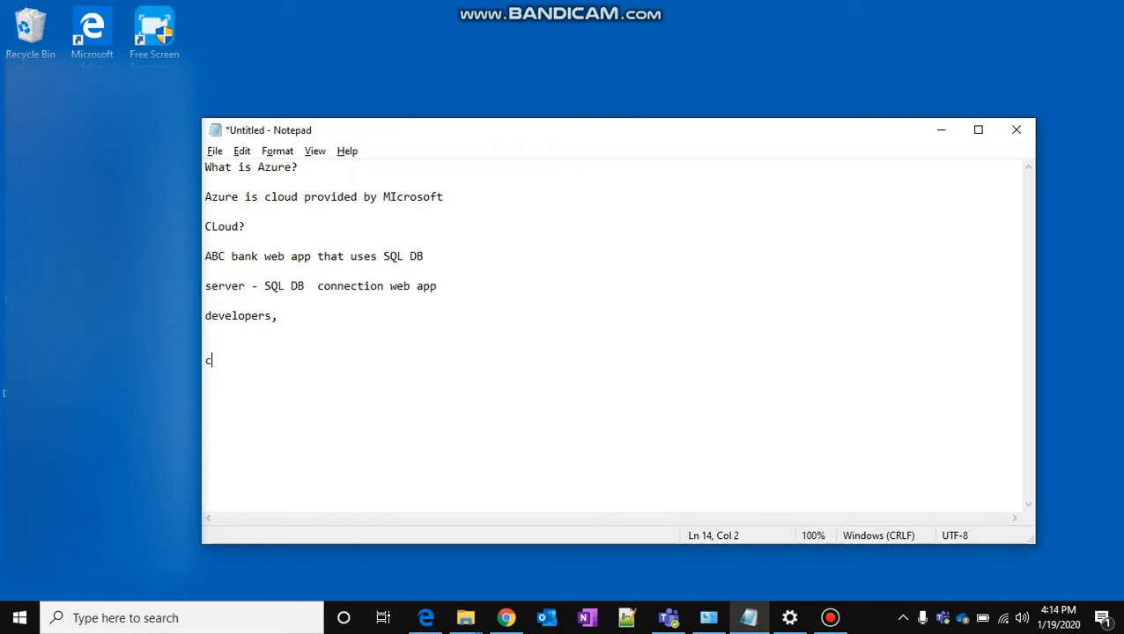
pyautogui.write('loud')
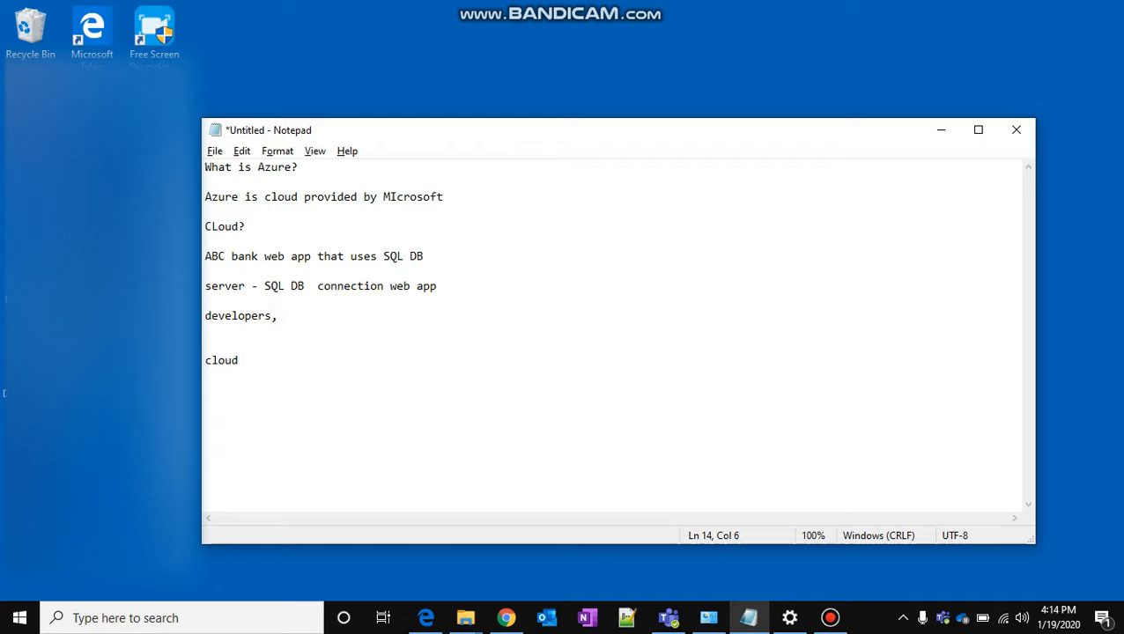
pyautogui.write('->')
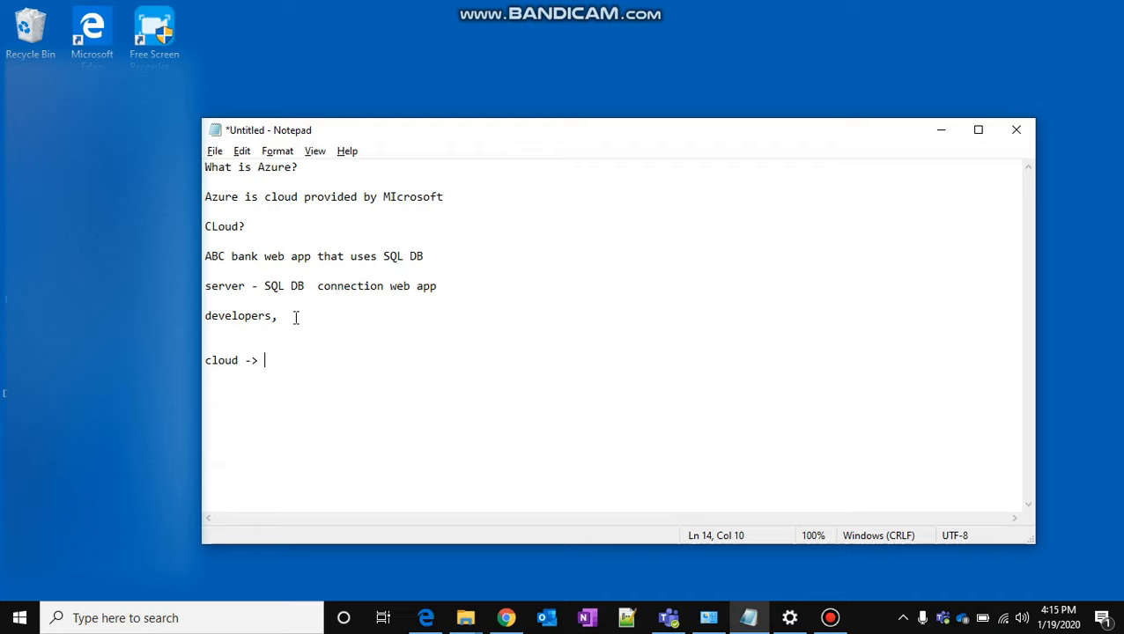
# Step: List the cloud providers 'Microsoft, Amezon, Google' on a new line
pyautogui.press('enter')
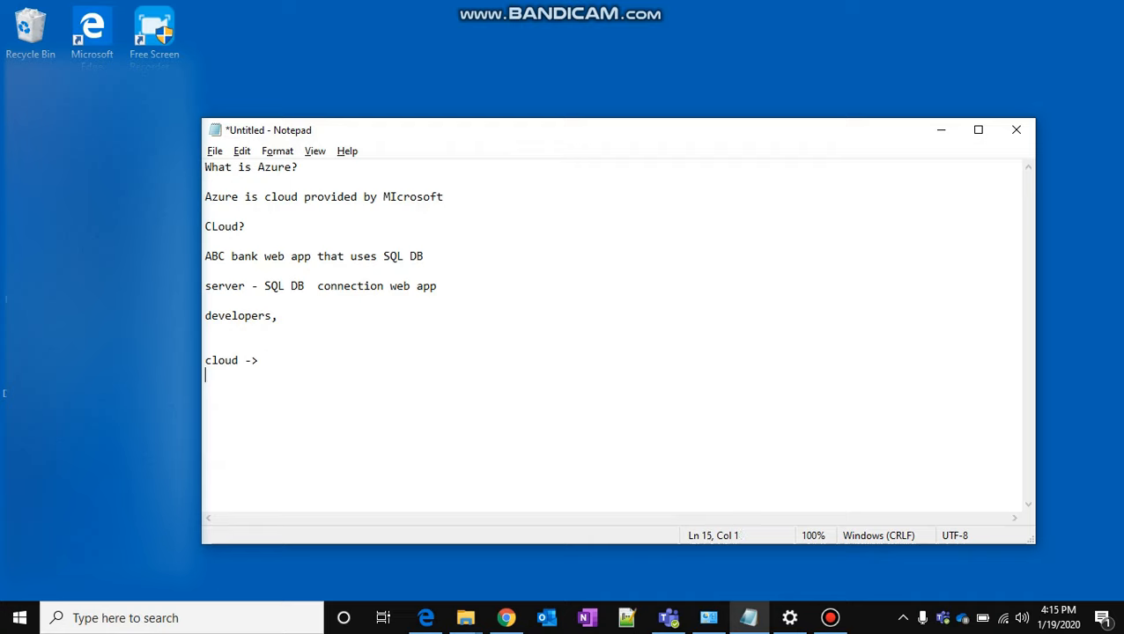
pyautogui.write('Micro')
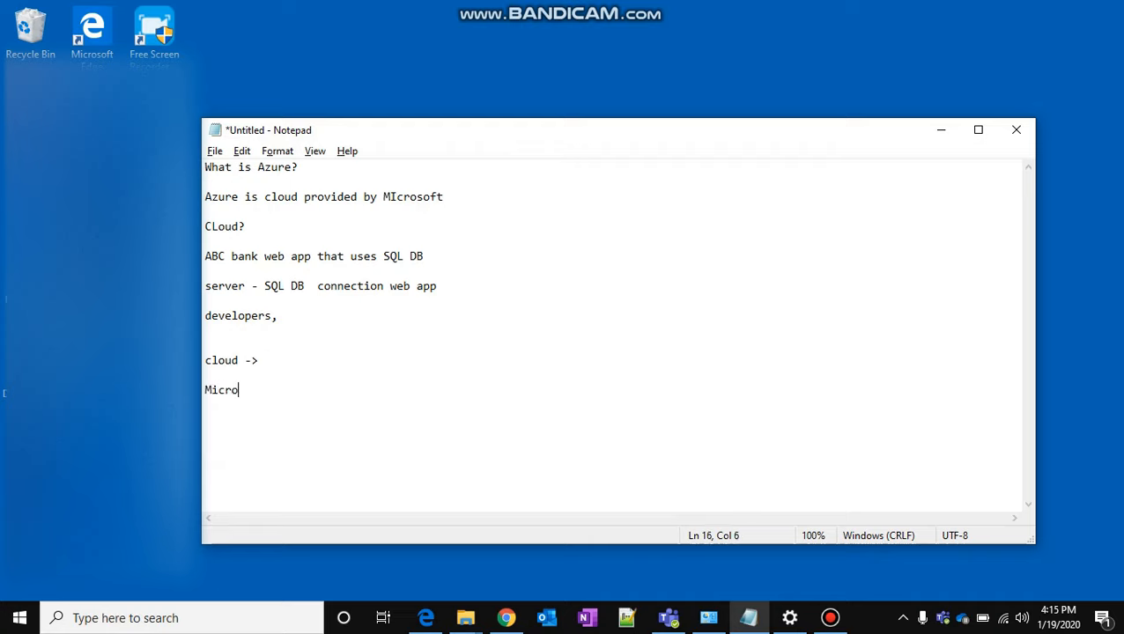
pyautogui.write('soft,')
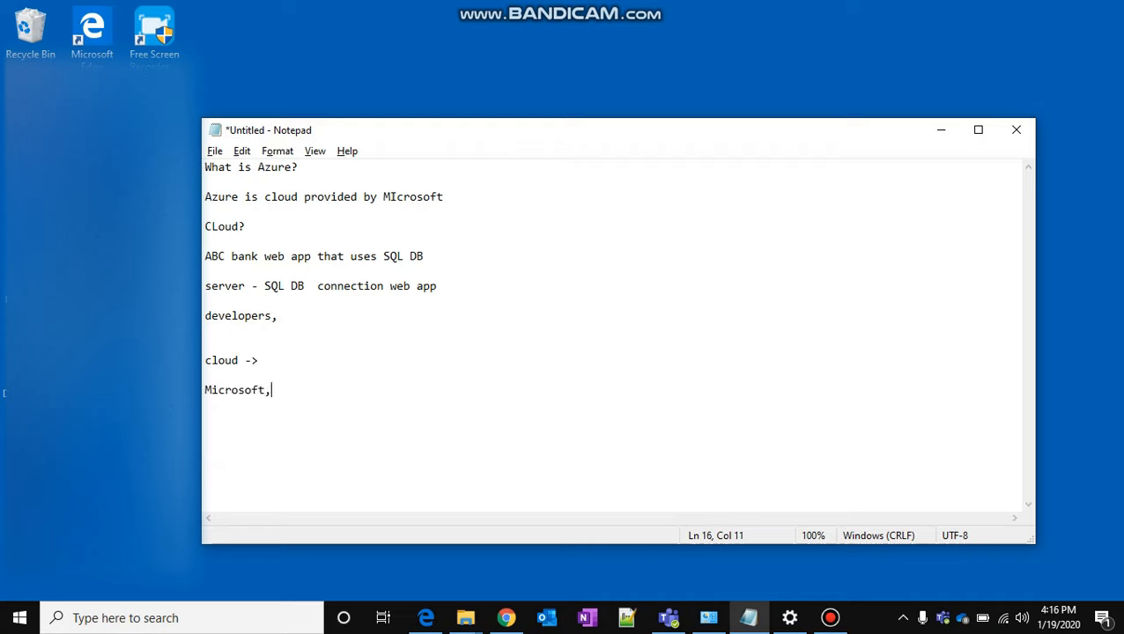
pyautogui.write('Ame')
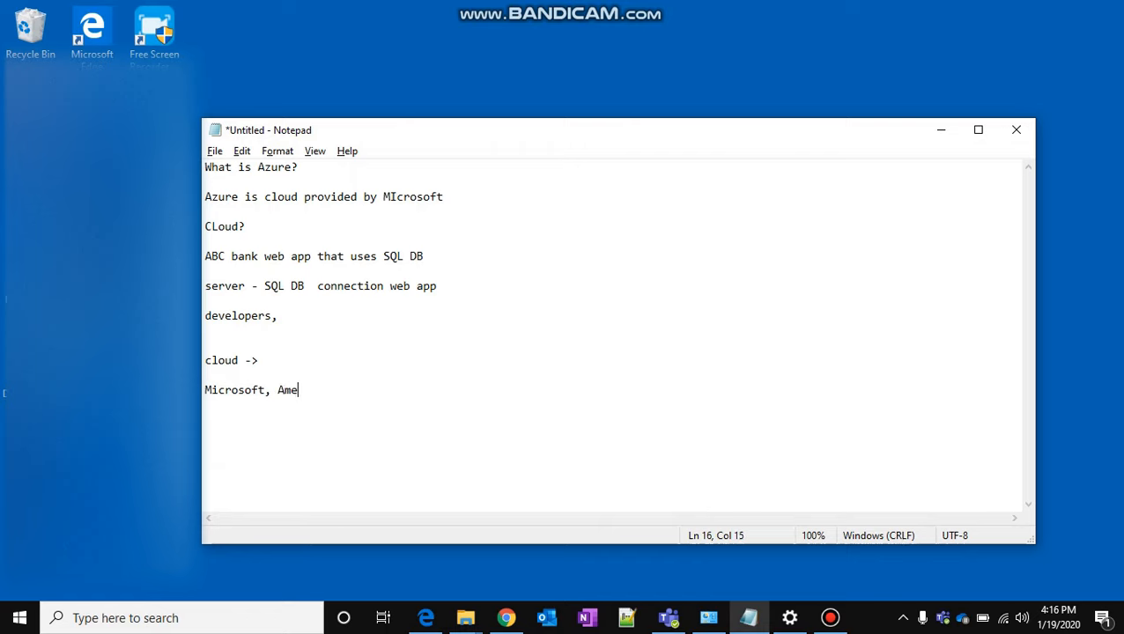
pyautogui.write('zon,')
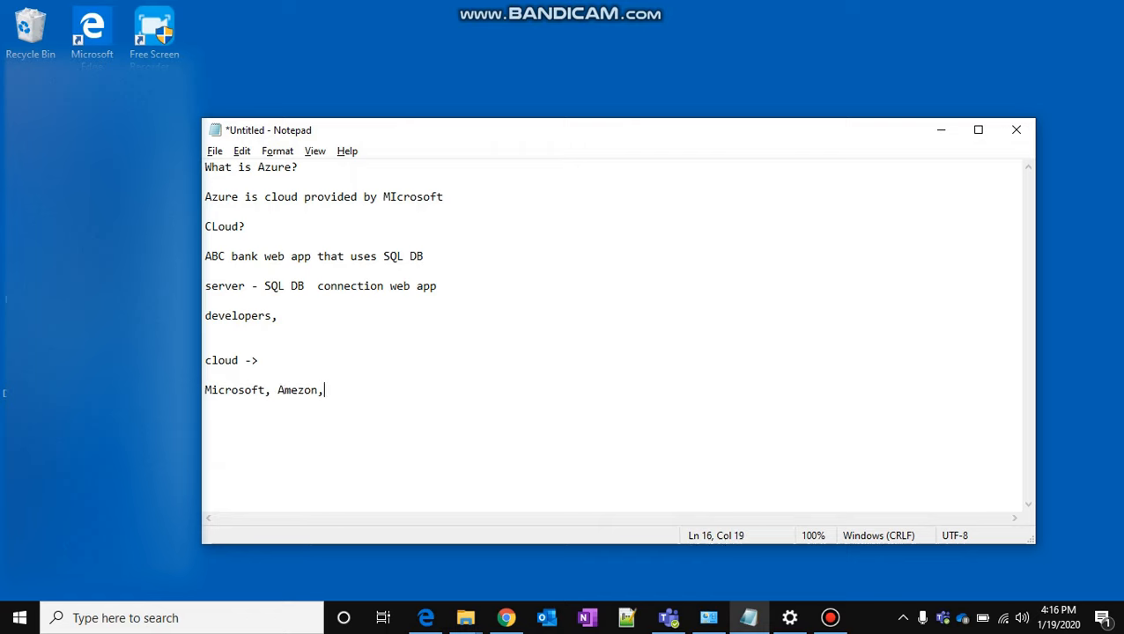
pyautogui.write('Google')
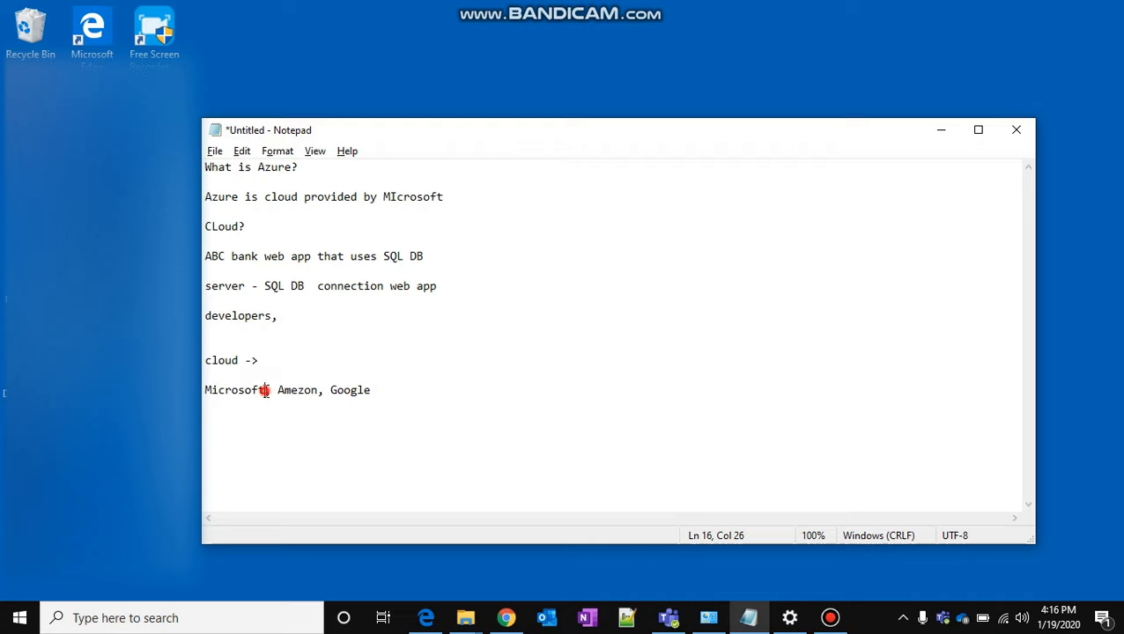
# Step: Insert 'Azure.' after Microsoft and start a fresh line below the list
pyautogui.write('Azi')
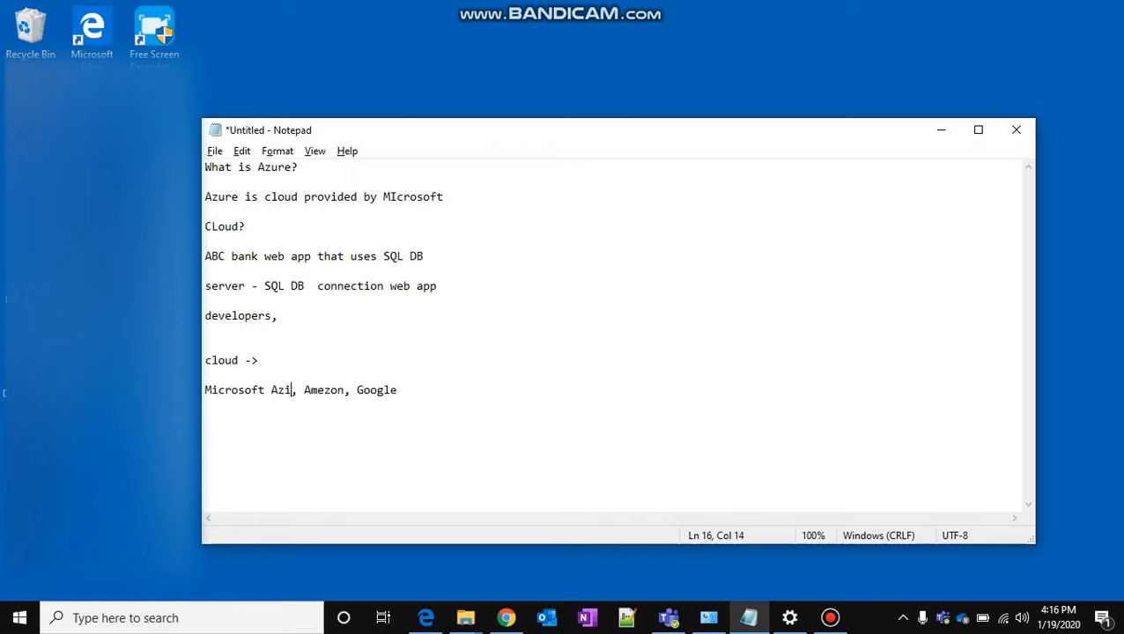
pyautogui.write('ure.')
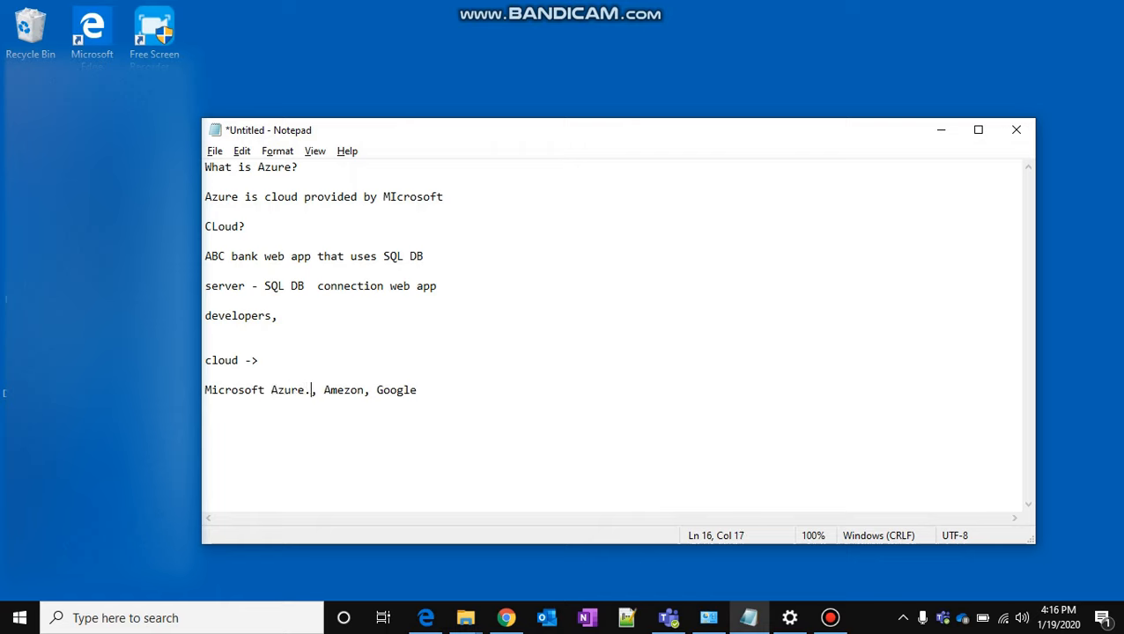
pyautogui.press('enter')
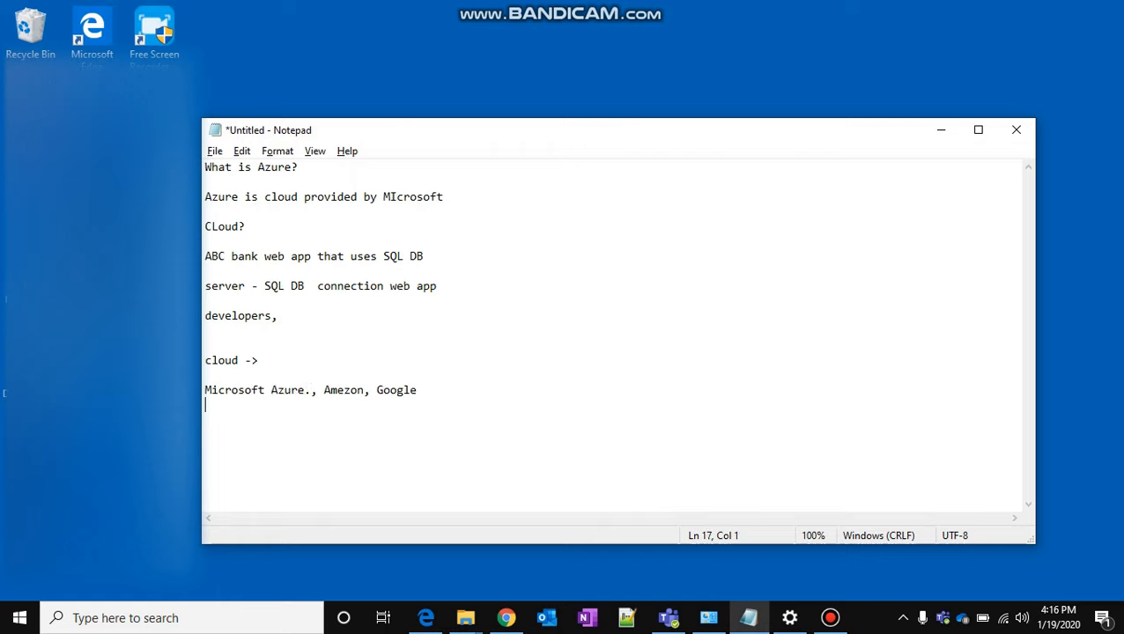
# Step: Write the note 'Azure. web UI.' below the providers line
pyautogui.write('Az')
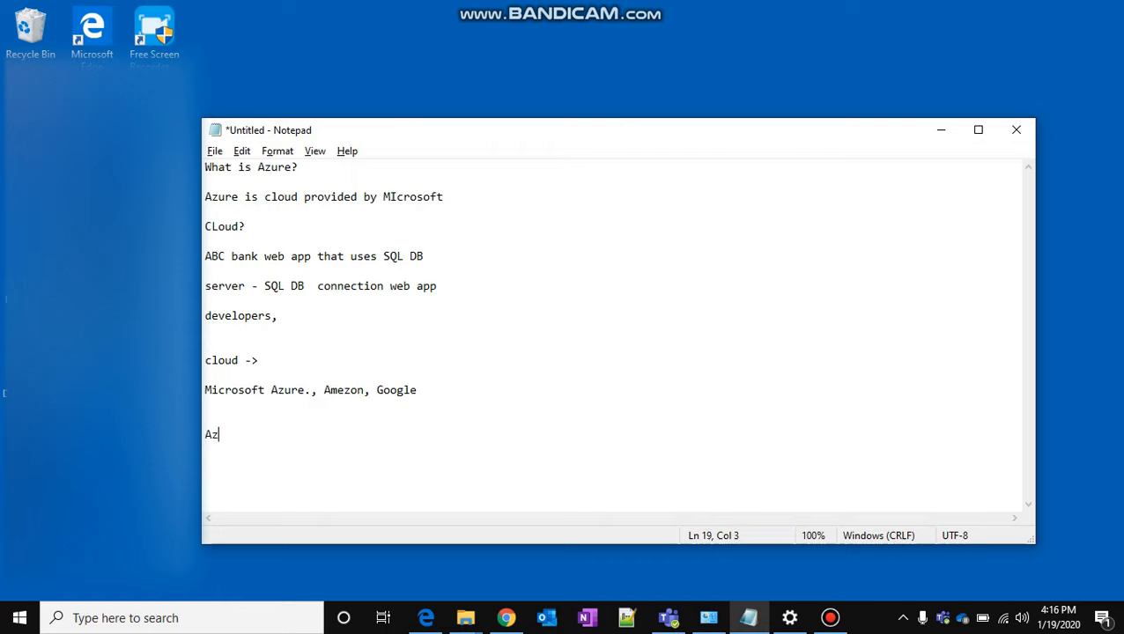
pyautogui.write('ure. web UI')
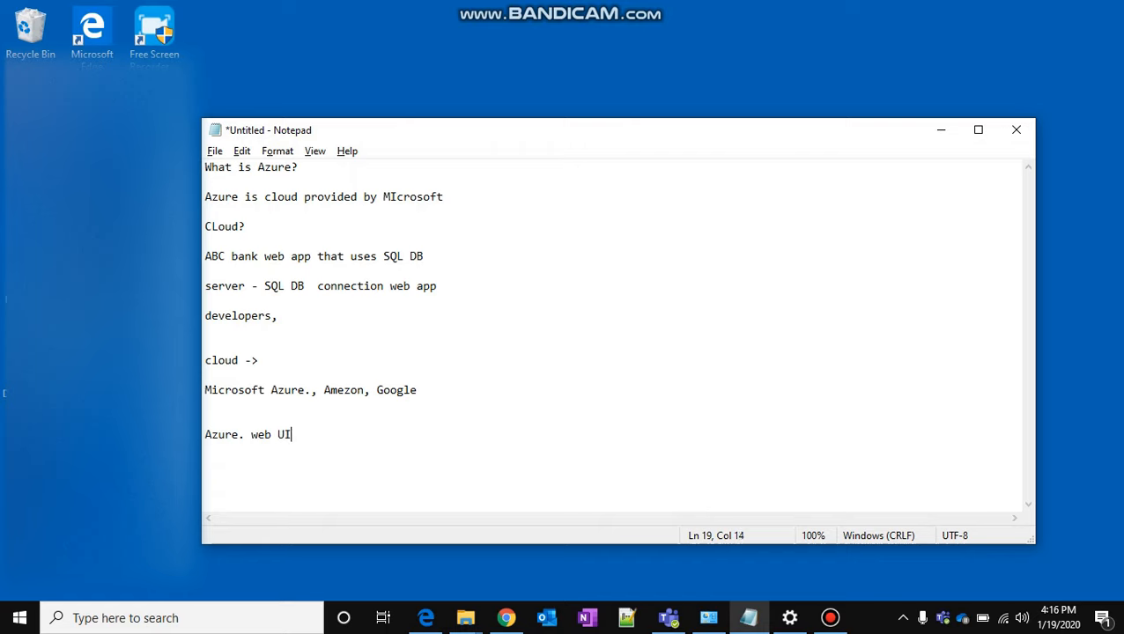
pyautogui.write('.')
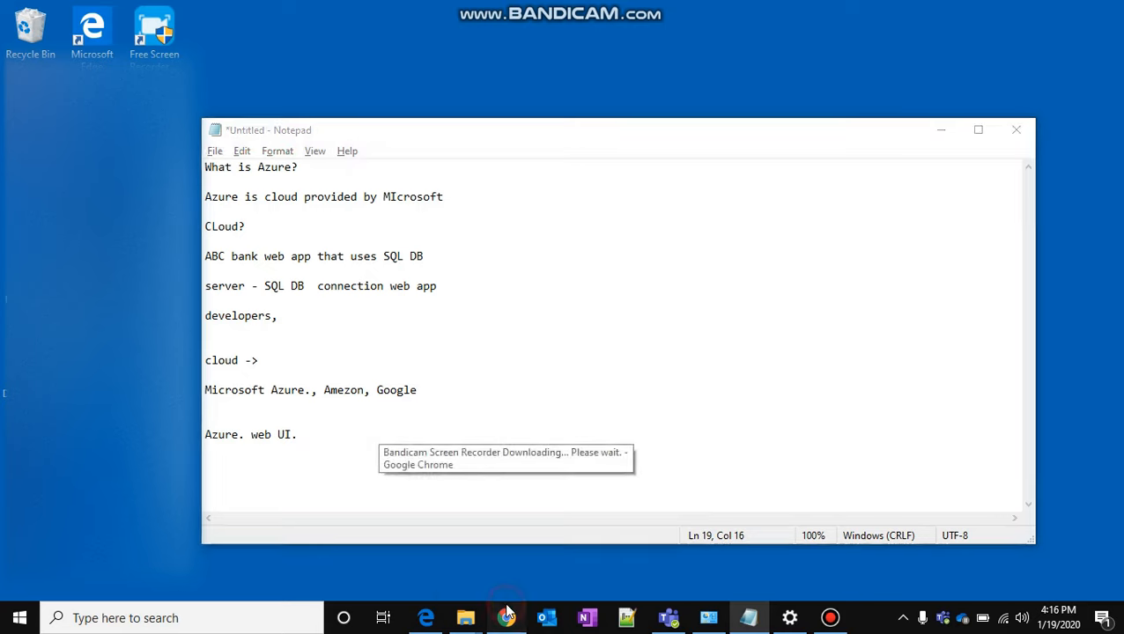
# Step: Switch to the browser and load portal.azure.com to reach the Azure home page
pyautogui.click(507, 617)
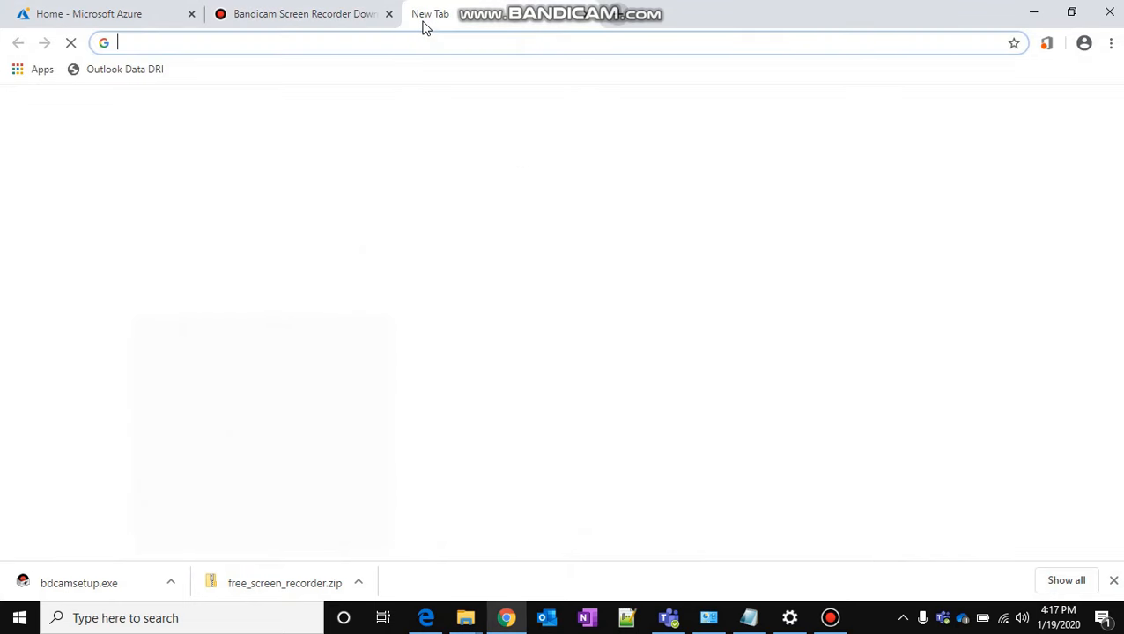
pyautogui.write('portal.azure.com/#home')
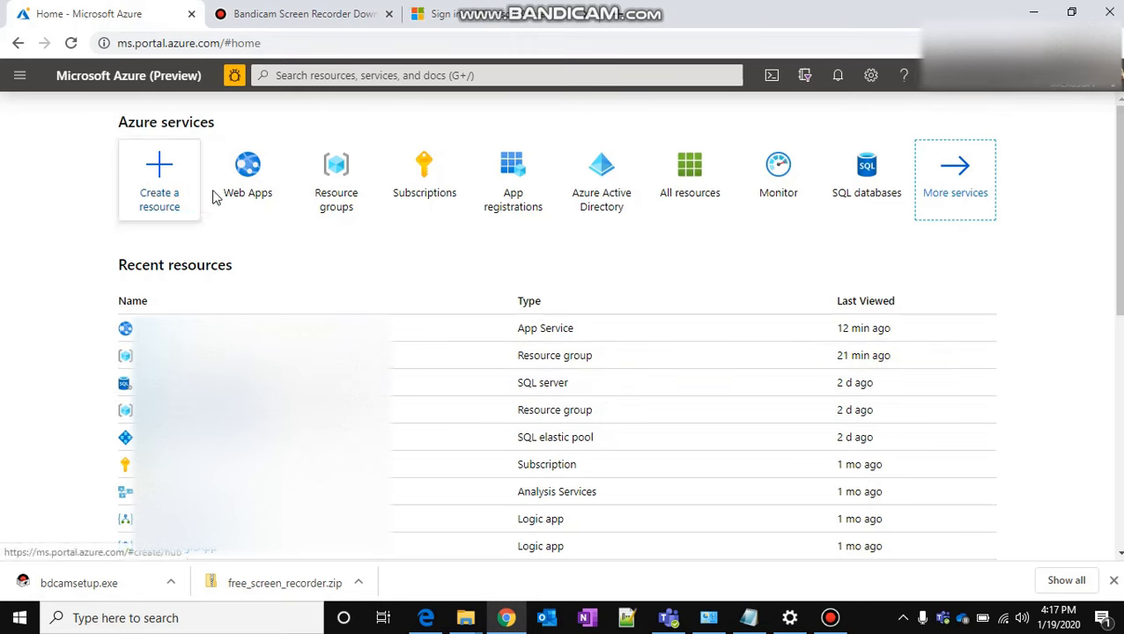
pyautogui.click(160, 180)
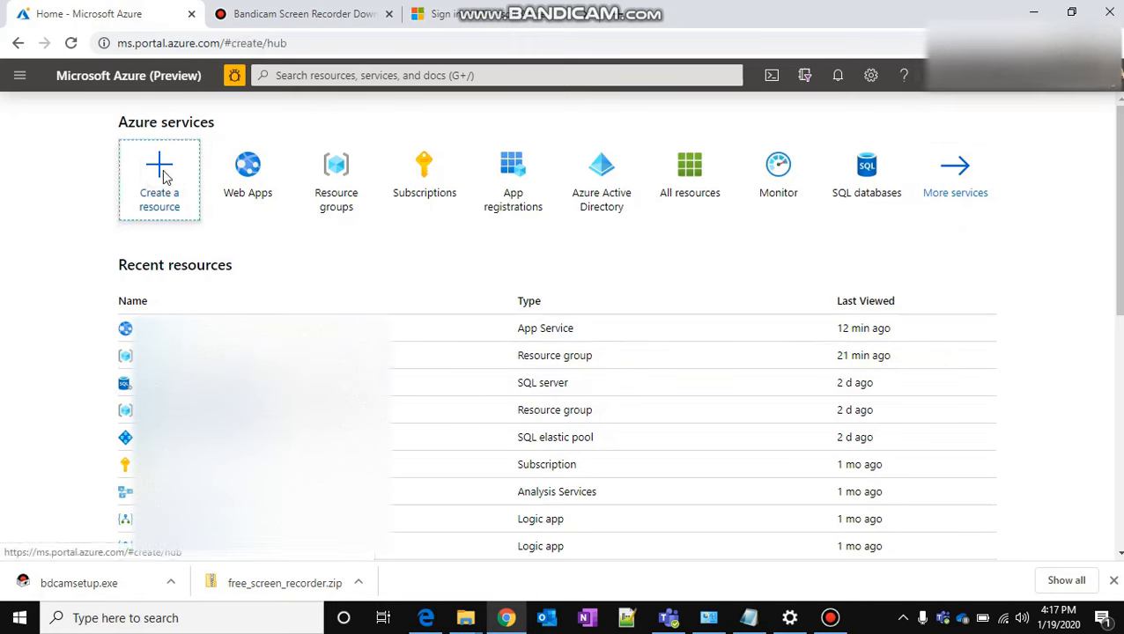
# Step: From Create a resource, browse the popular offerings and choose SQL Database to start its creation form
pyautogui.click(159, 176)
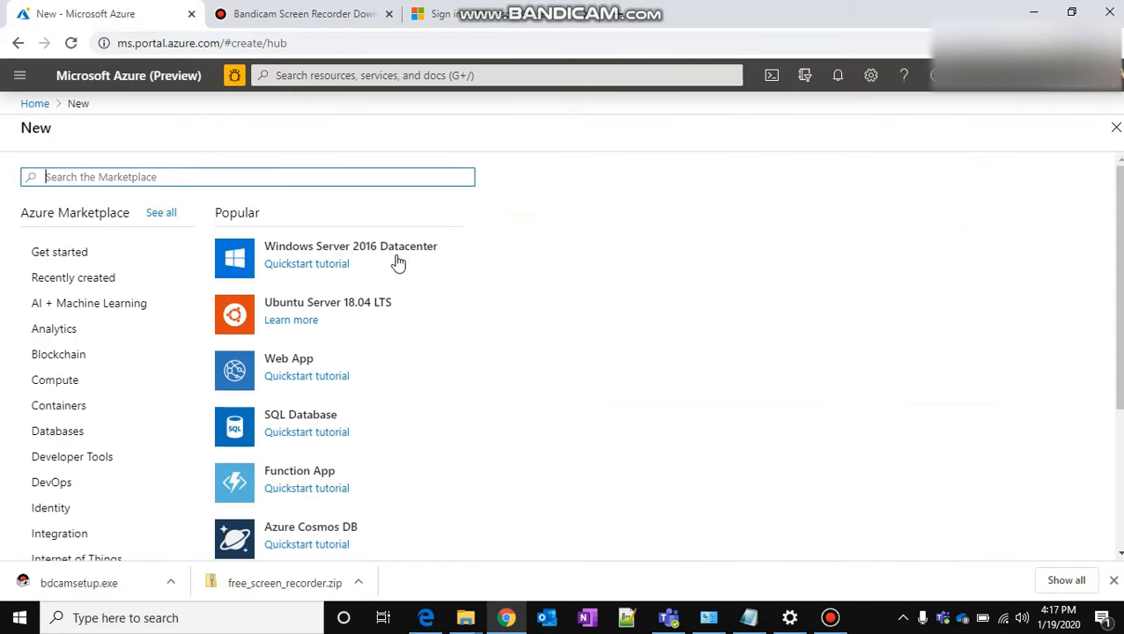
pyautogui.moveTo(453, 342)
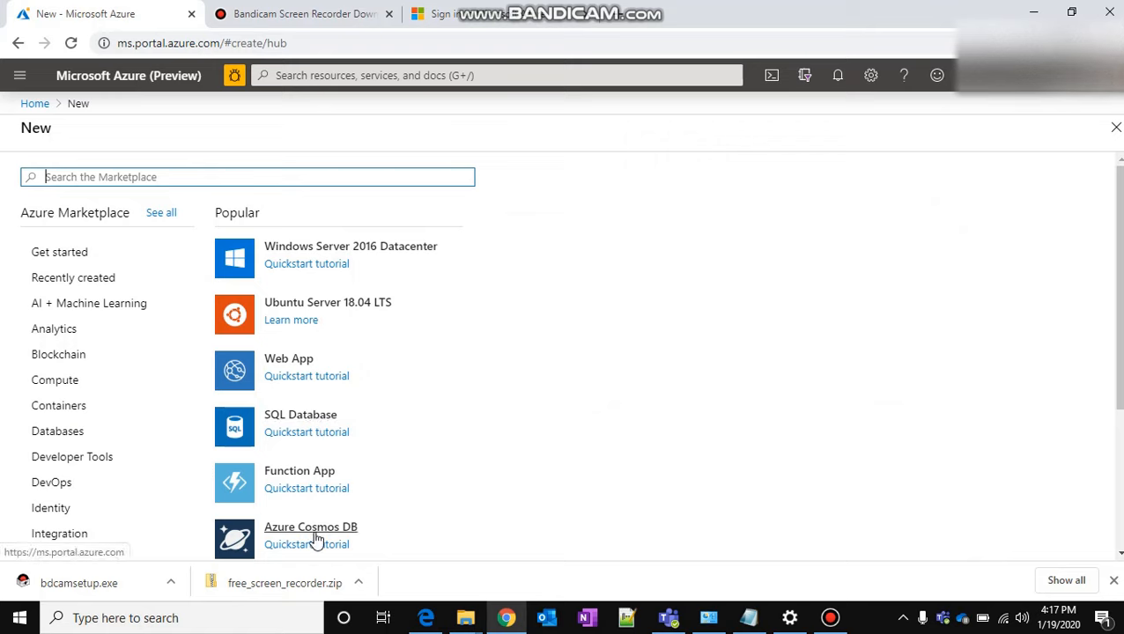
pyautogui.moveTo(761, 320)
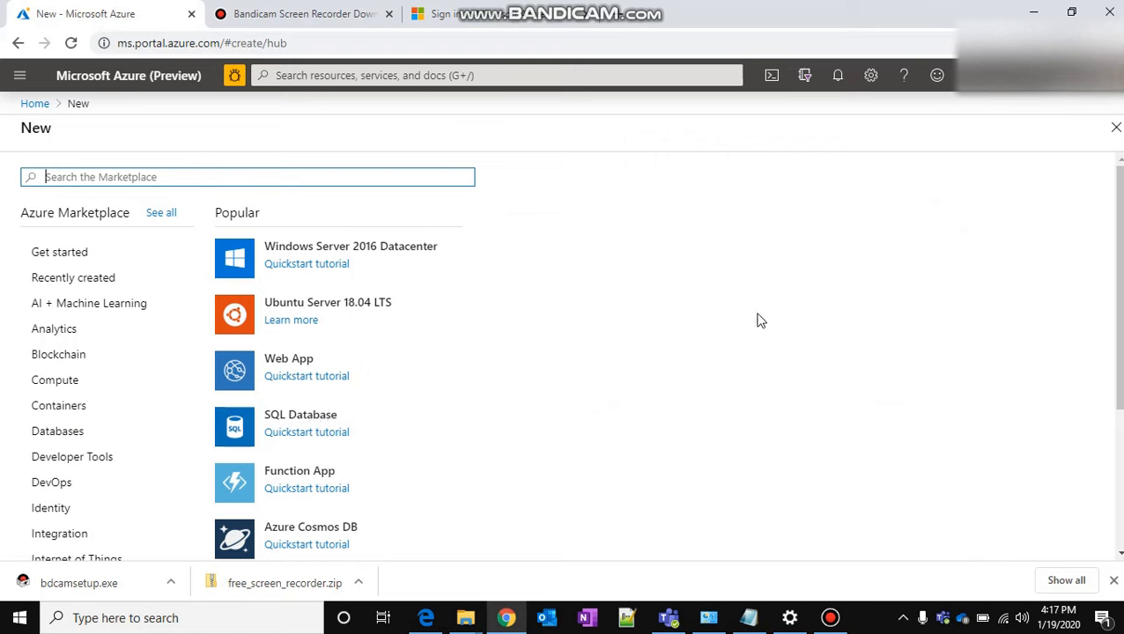
pyautogui.moveTo(289, 358)
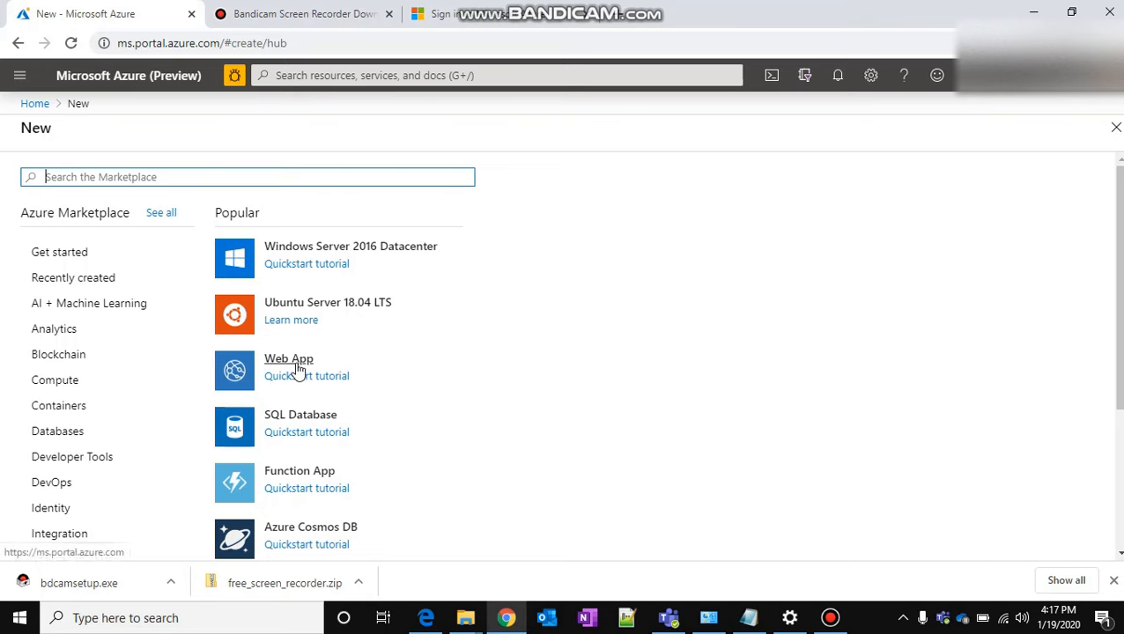
pyautogui.moveTo(308, 370)
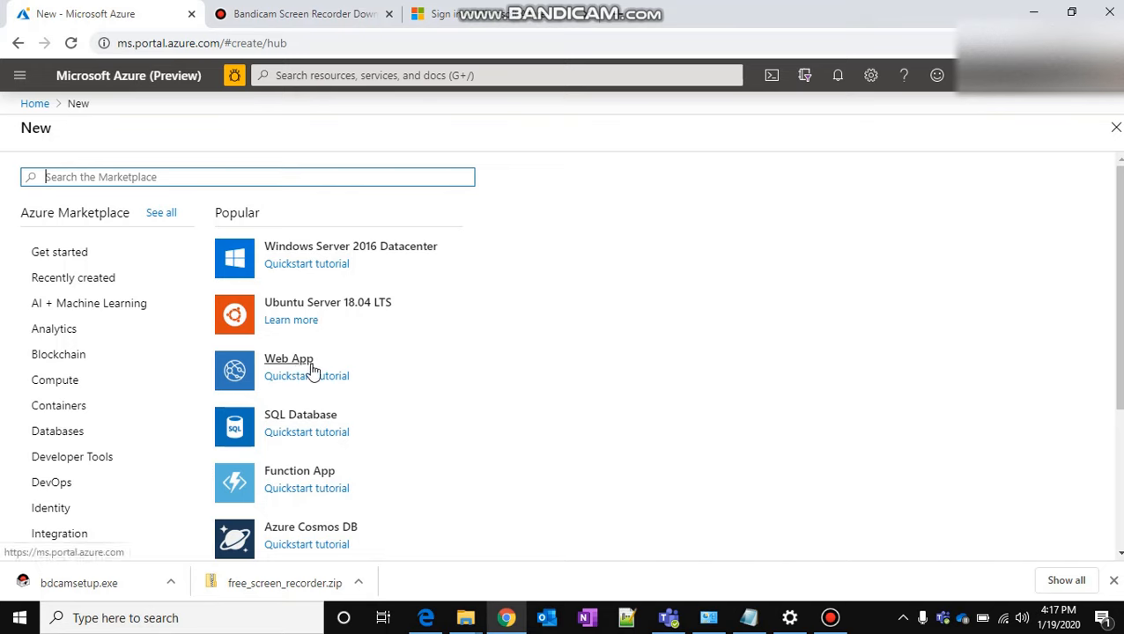
pyautogui.moveTo(307, 369)
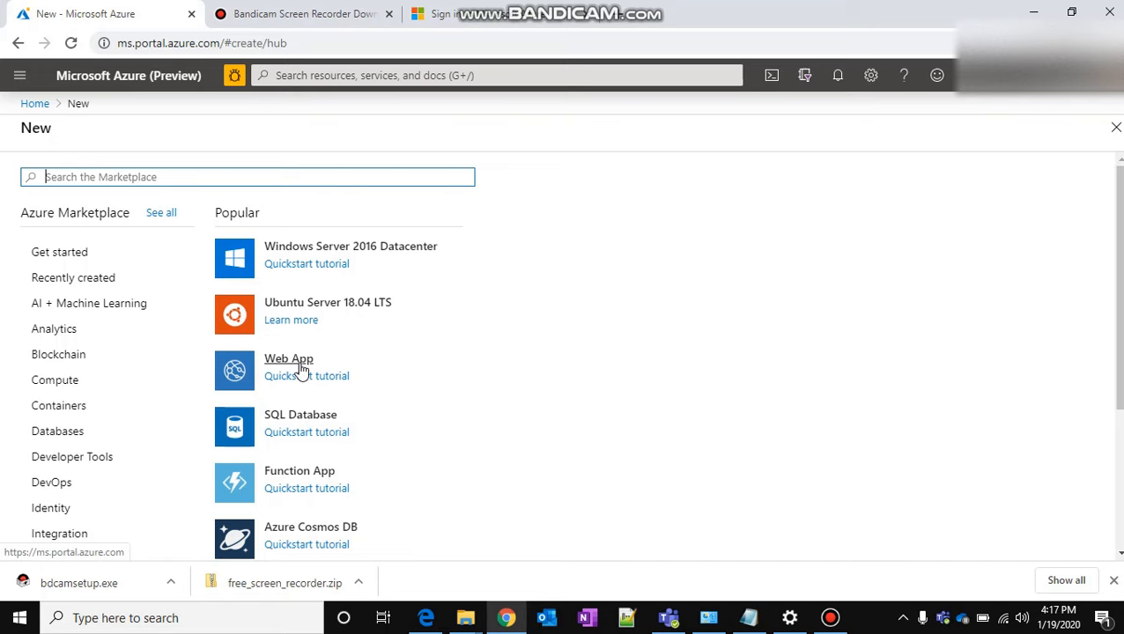
pyautogui.moveTo(307, 431)
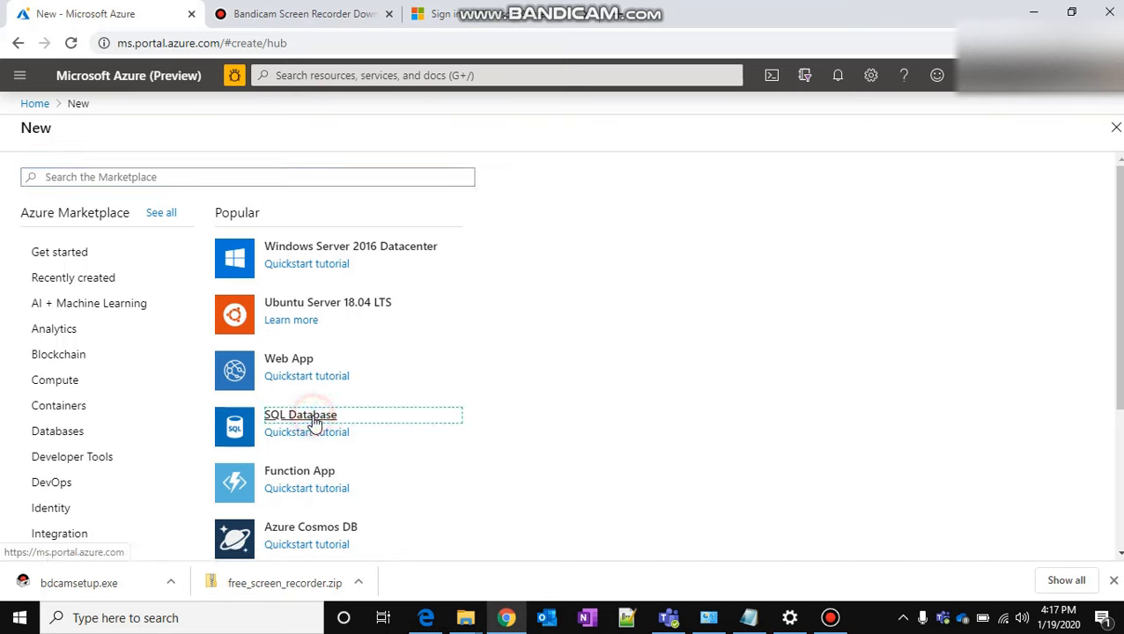
pyautogui.click(301, 415)
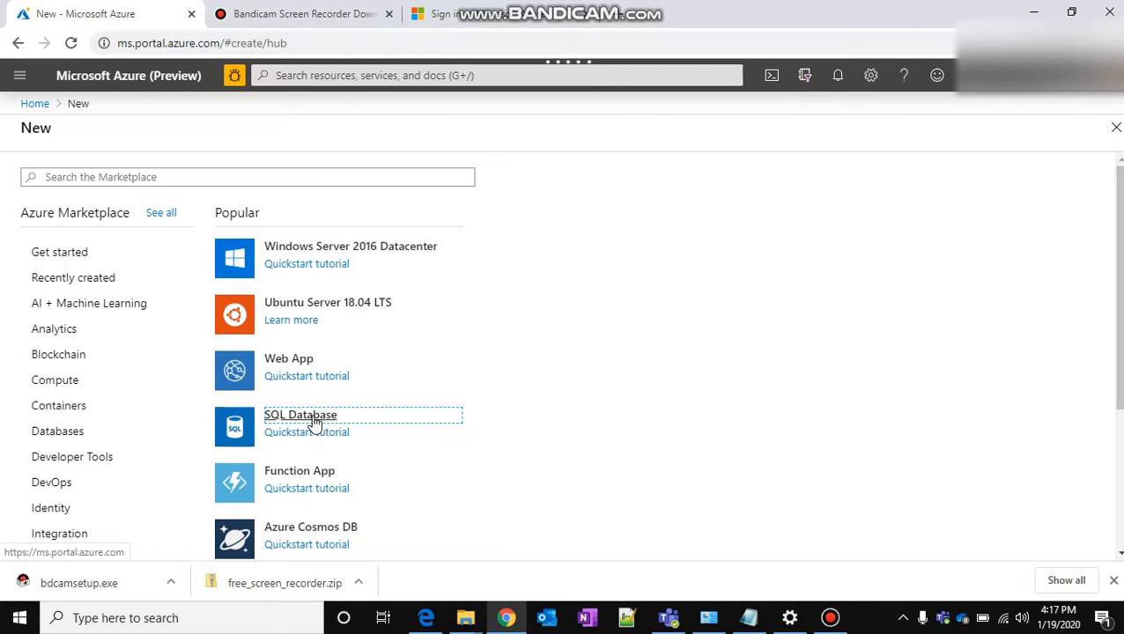
pyautogui.click(300, 414)
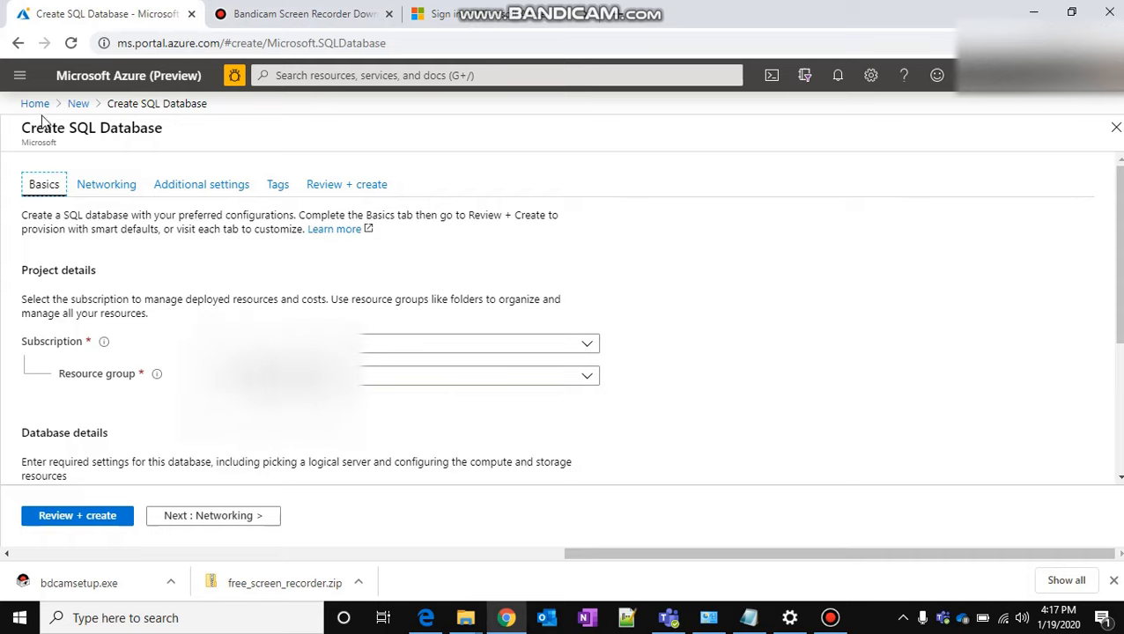
# Step: Return to the Azure home page and view the Resource groups list
pyautogui.click(35, 103)
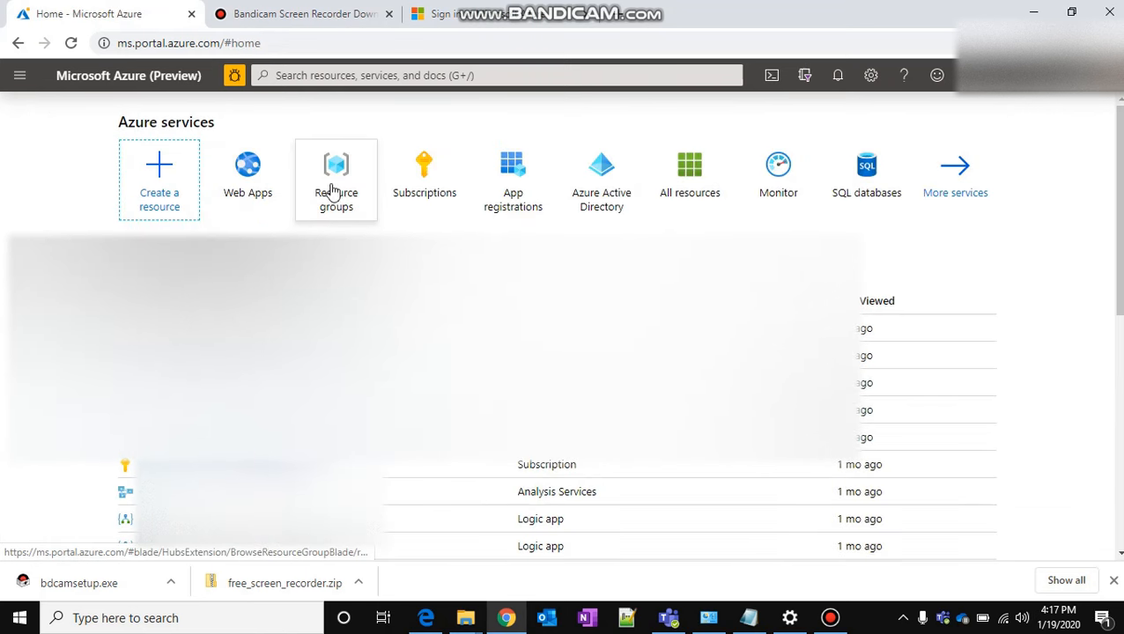
pyautogui.click(336, 176)
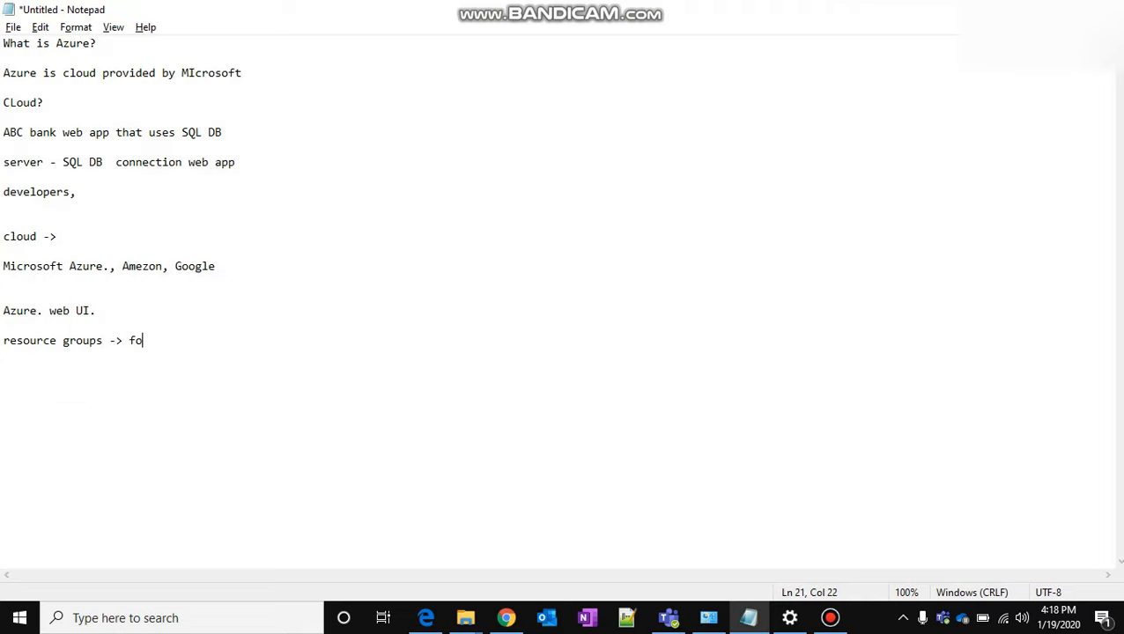
# Step: Define resource groups as a 'folder which contains all your azure resources' with an 'ex: sq DB resorure' line
pyautogui.write('lder which')
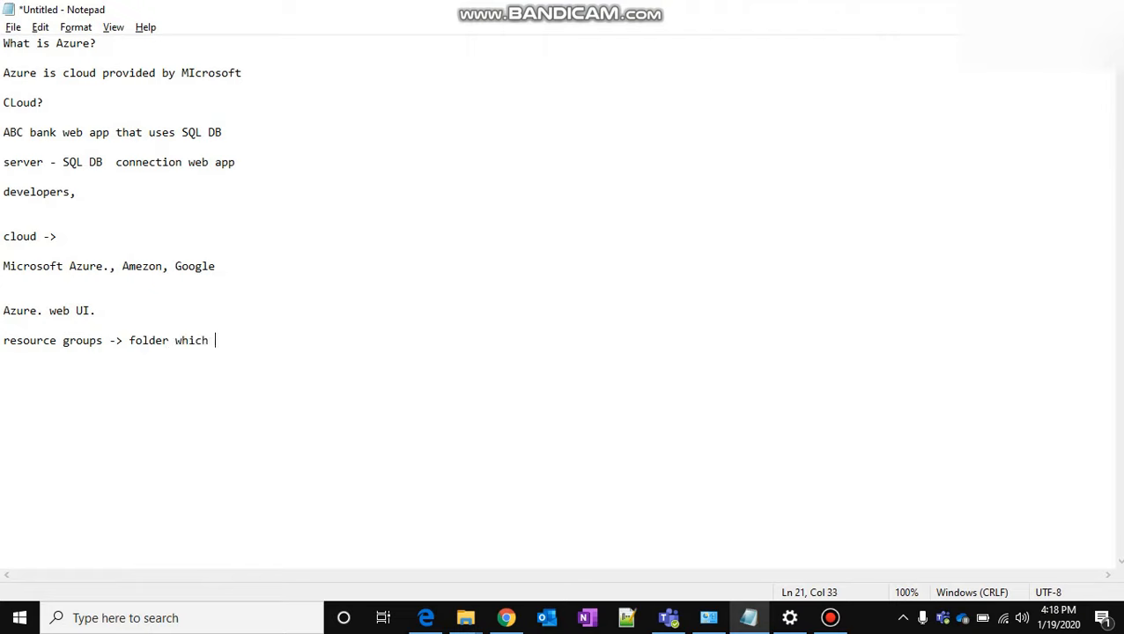
pyautogui.write('contains all your azure resources')
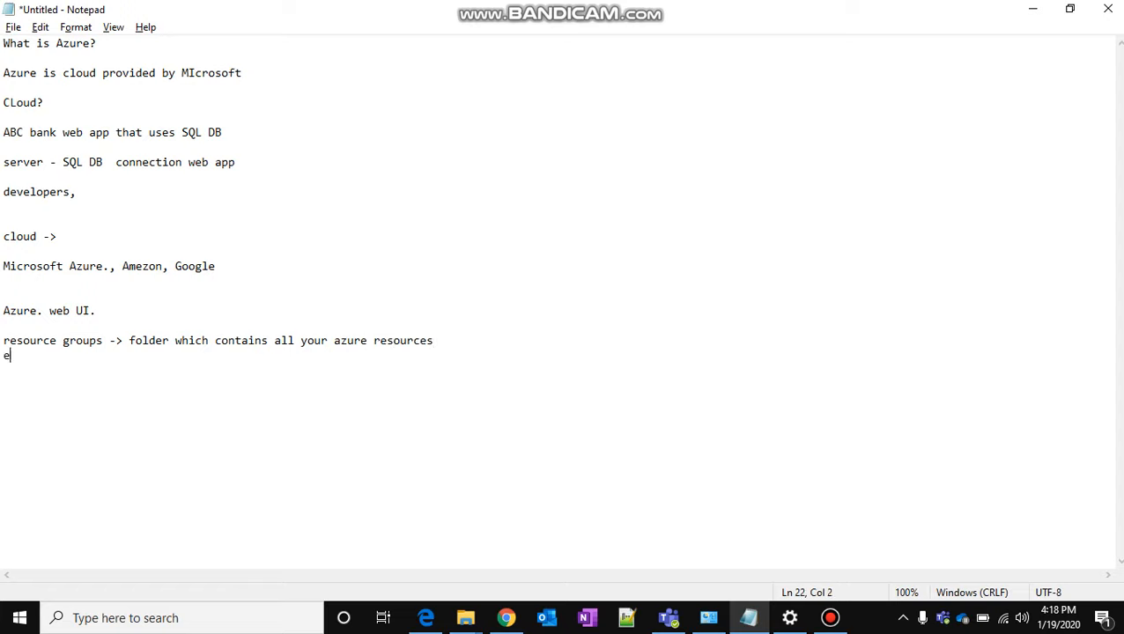
pyautogui.write('xL')
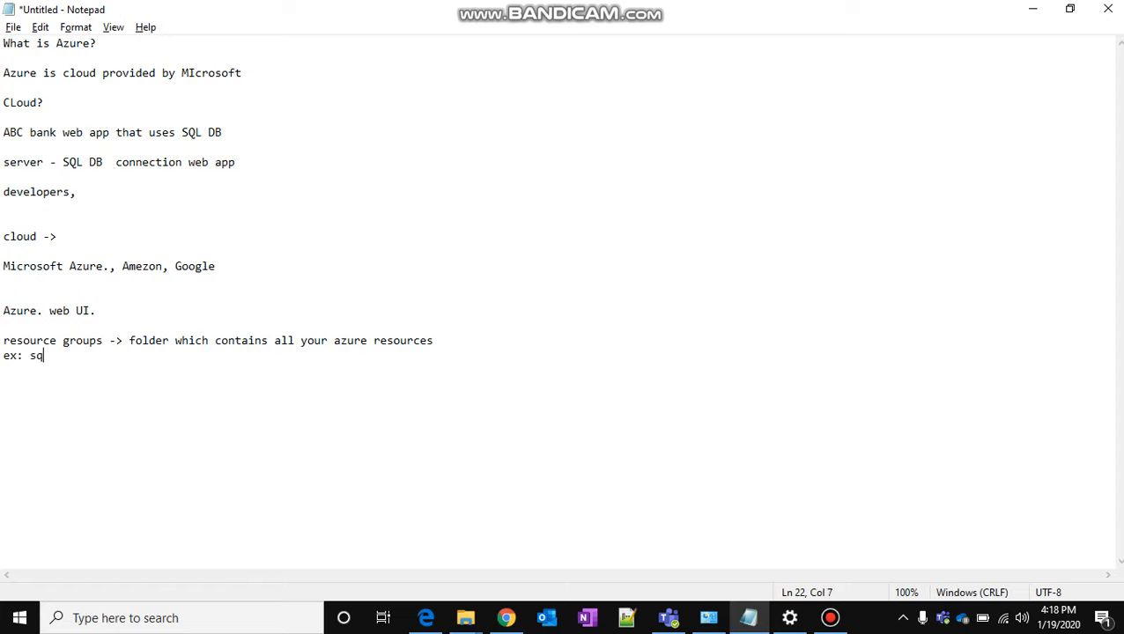
pyautogui.write('DB')
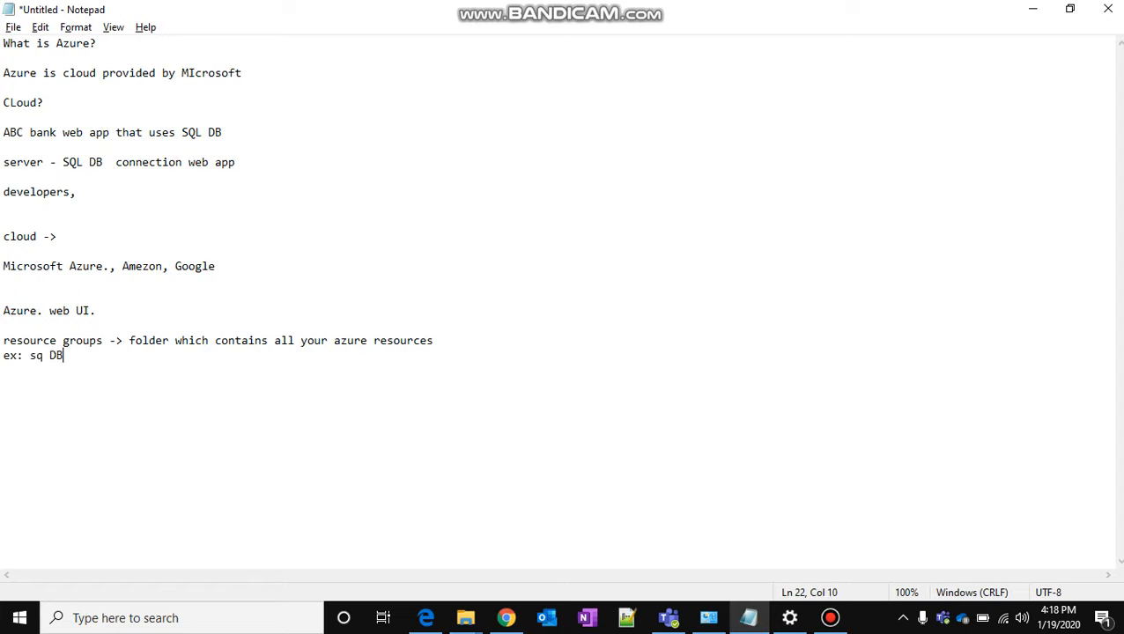
pyautogui.write('resor')
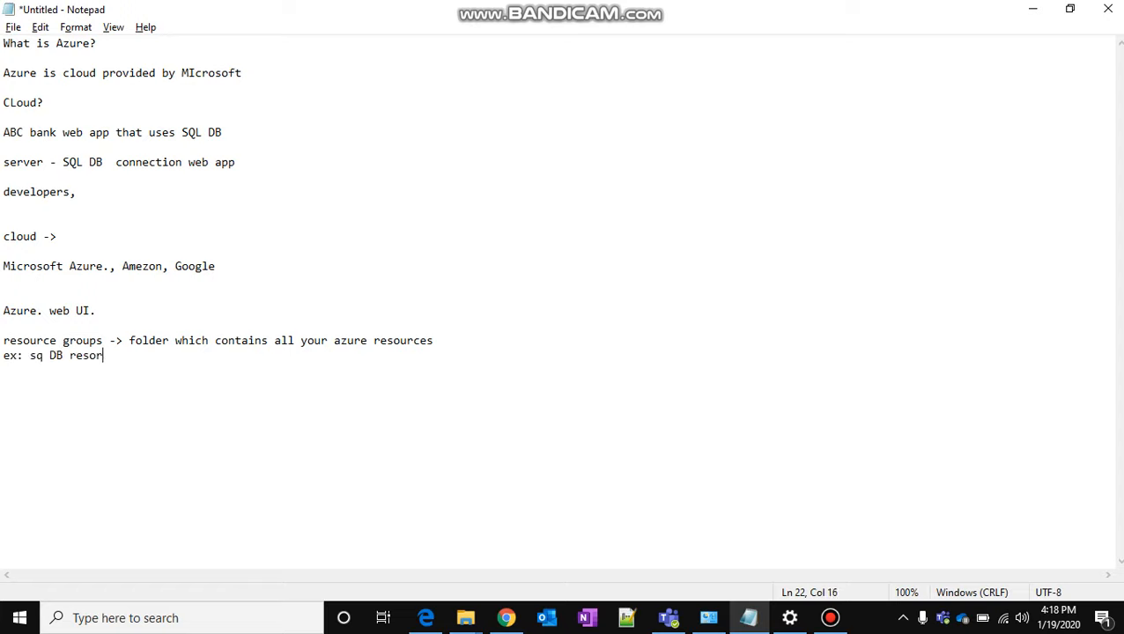
pyautogui.write('ure')
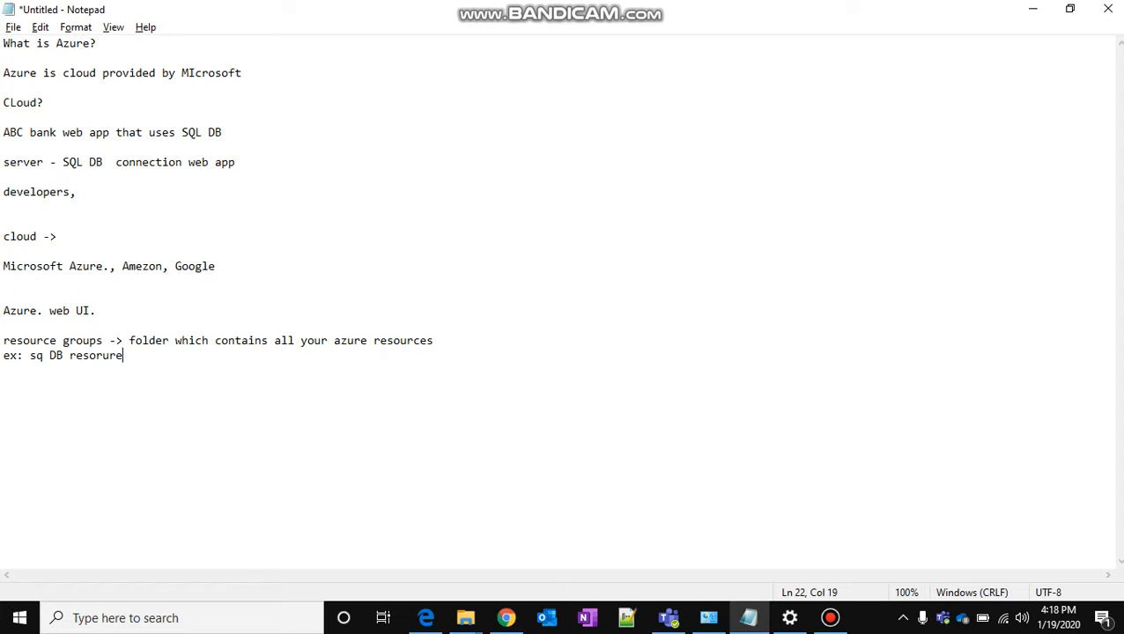
pyautogui.moveTo(850, 615)
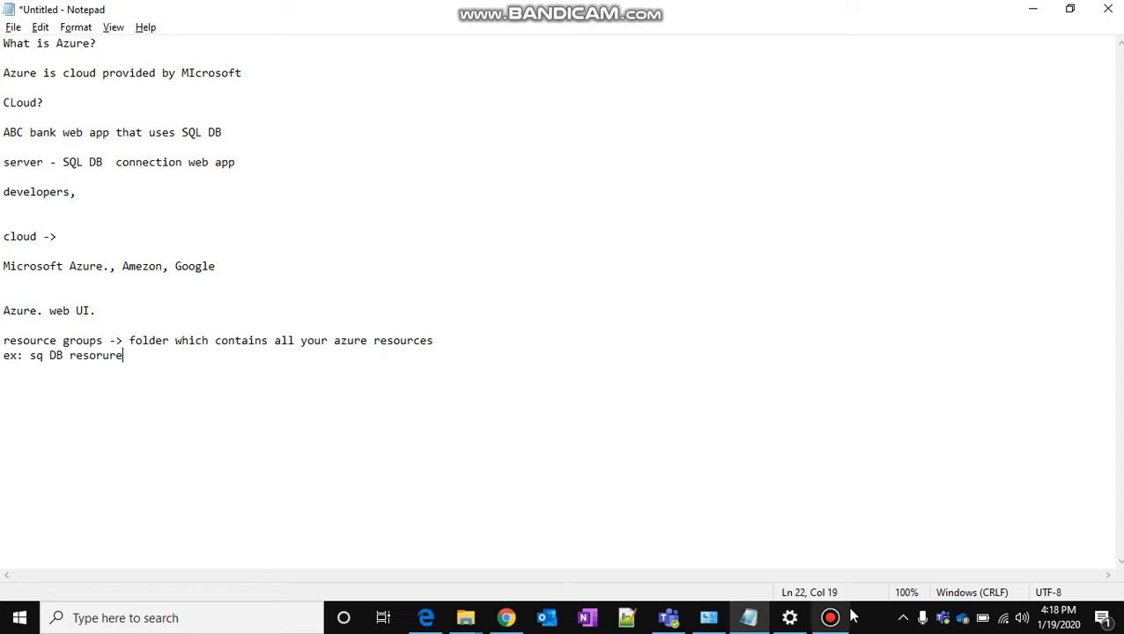
pyautogui.moveTo(828, 617)
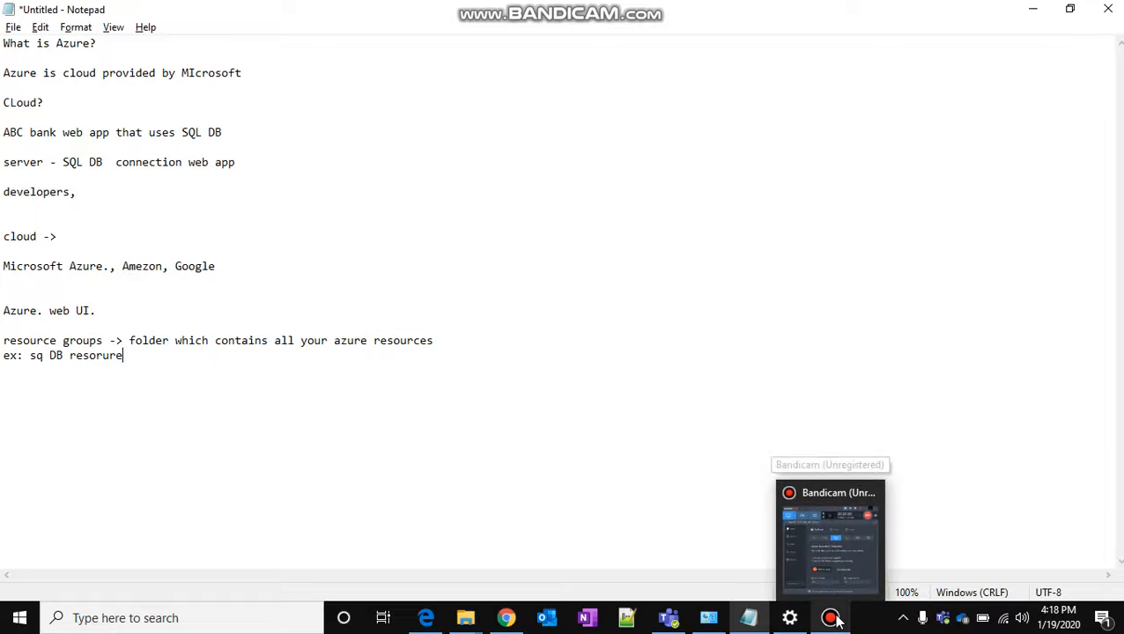